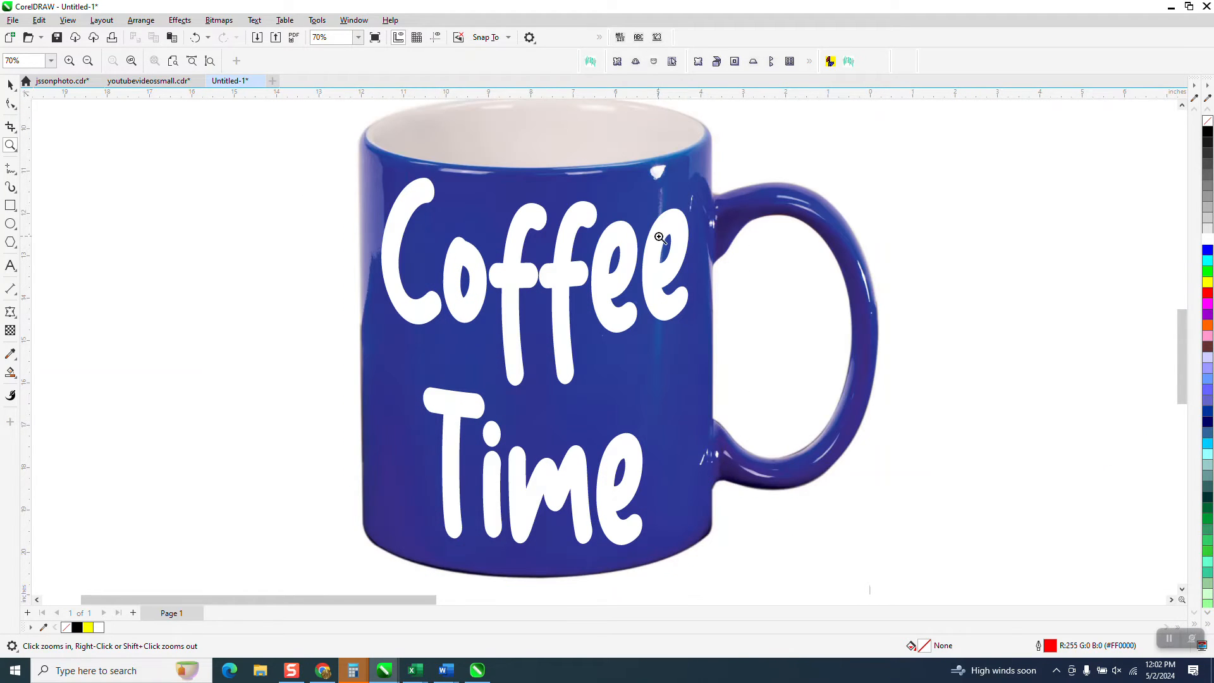
pyautogui.moveTo(529, 277)
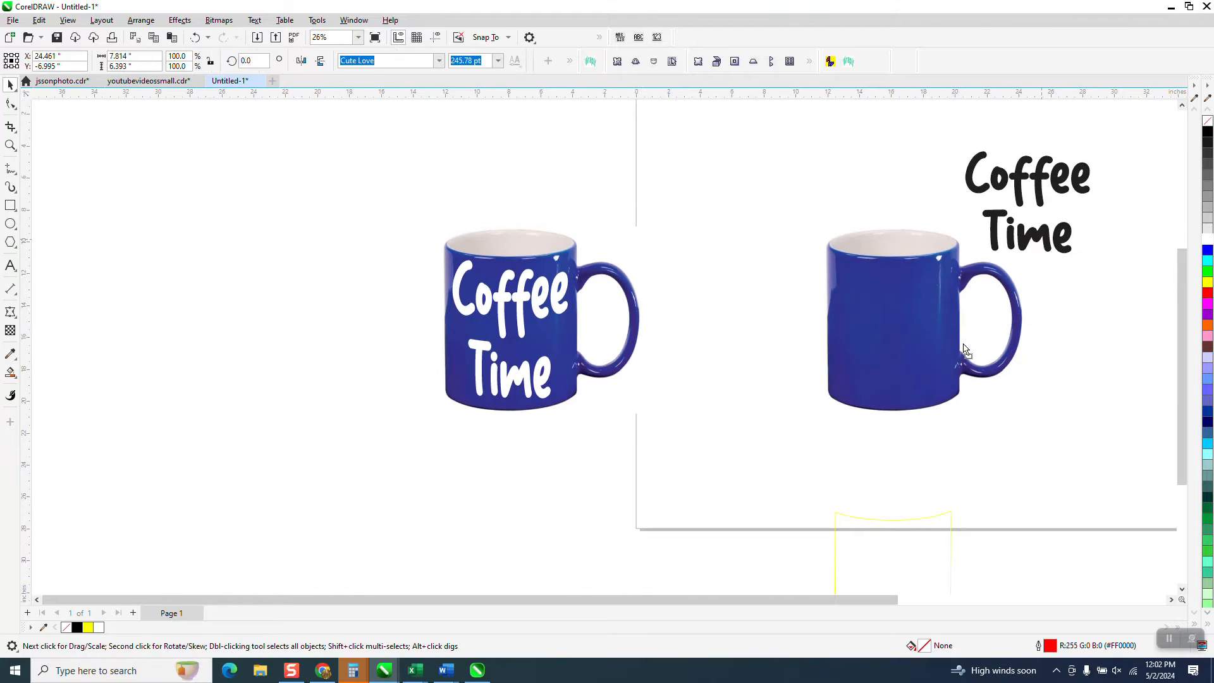
# - Review the finished white-lettered mug, then zoom in on the blank blue mug photo
pyautogui.click(895, 340)
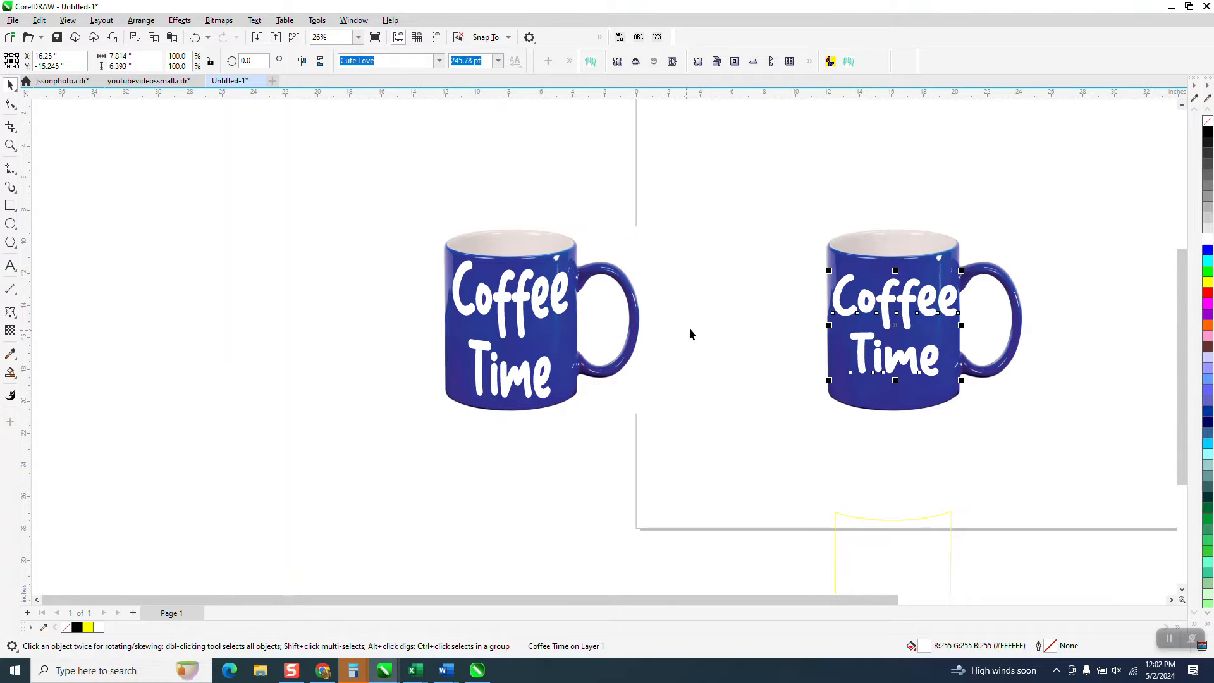
pyautogui.moveTo(445, 285)
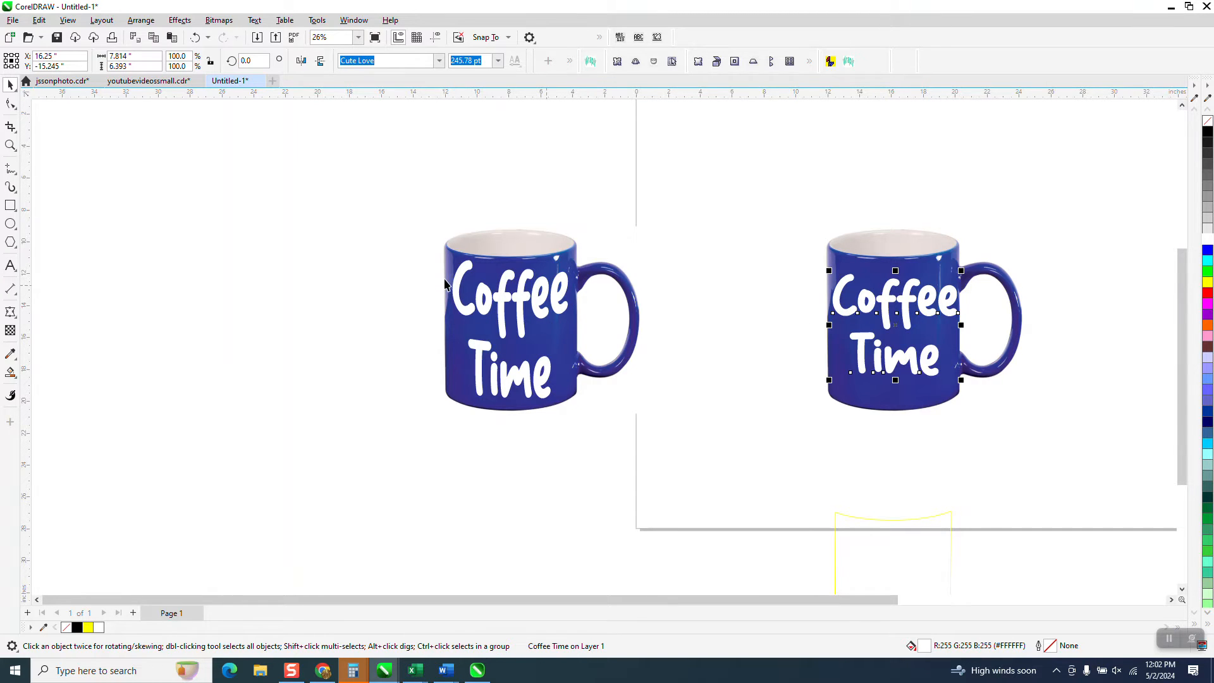
pyautogui.moveTo(556, 346)
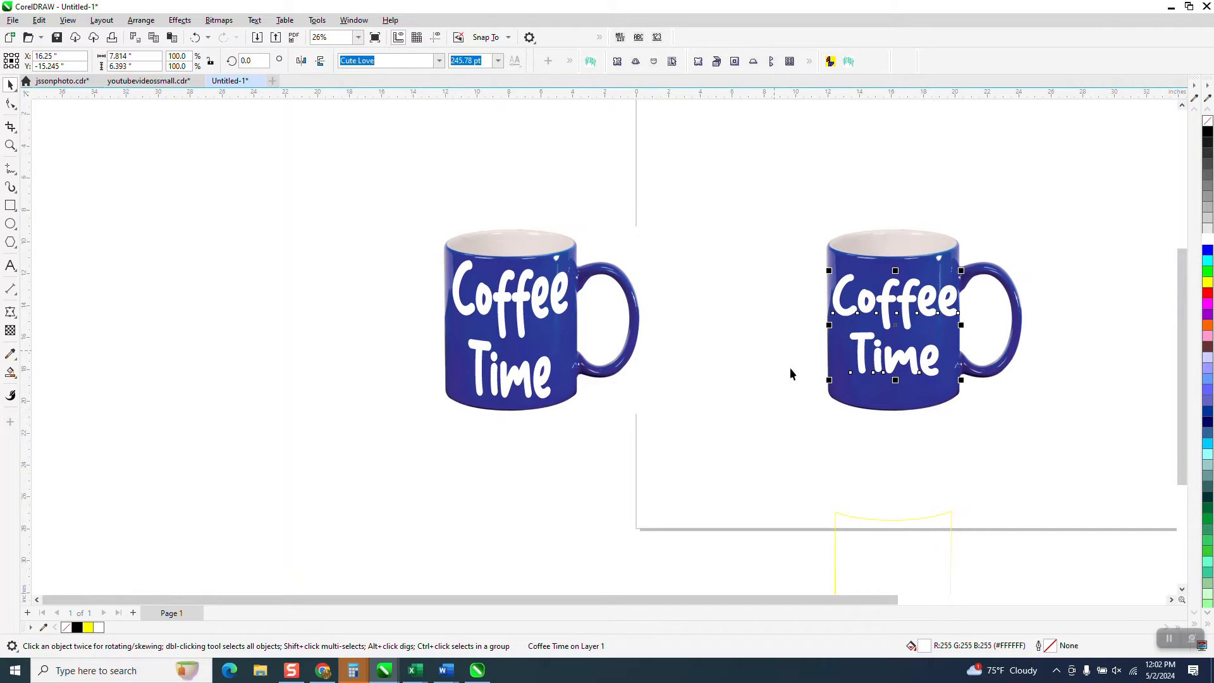
pyautogui.moveTo(858, 315)
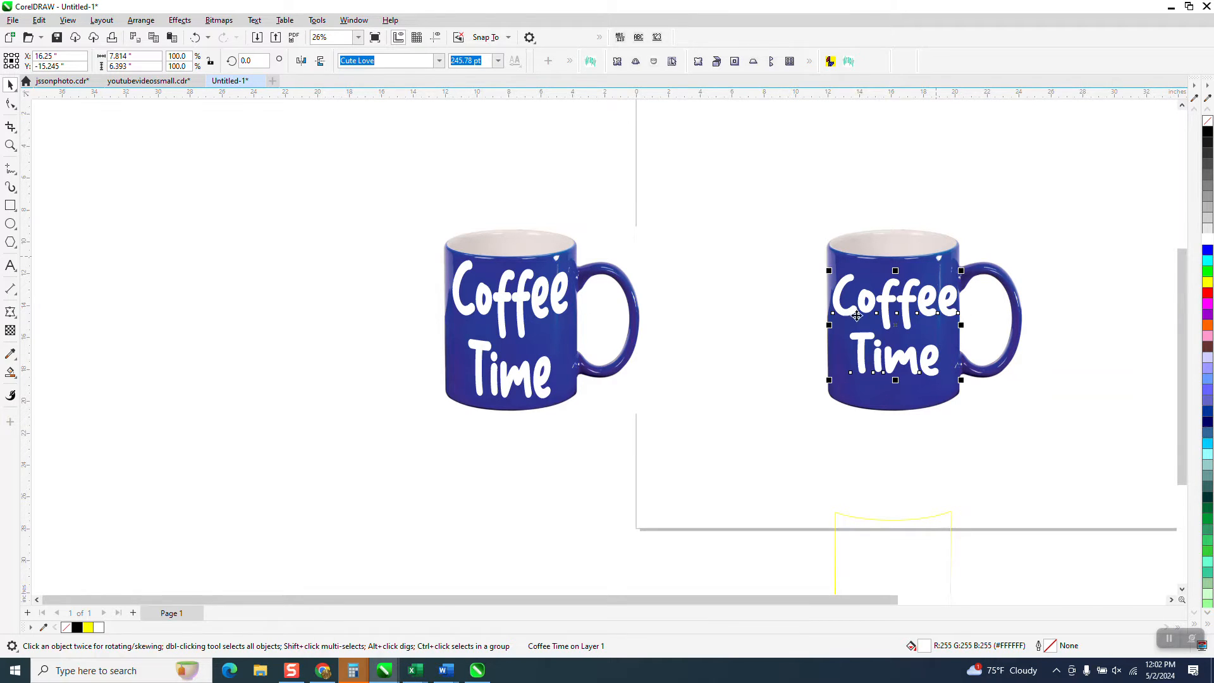
pyautogui.moveTo(732, 363)
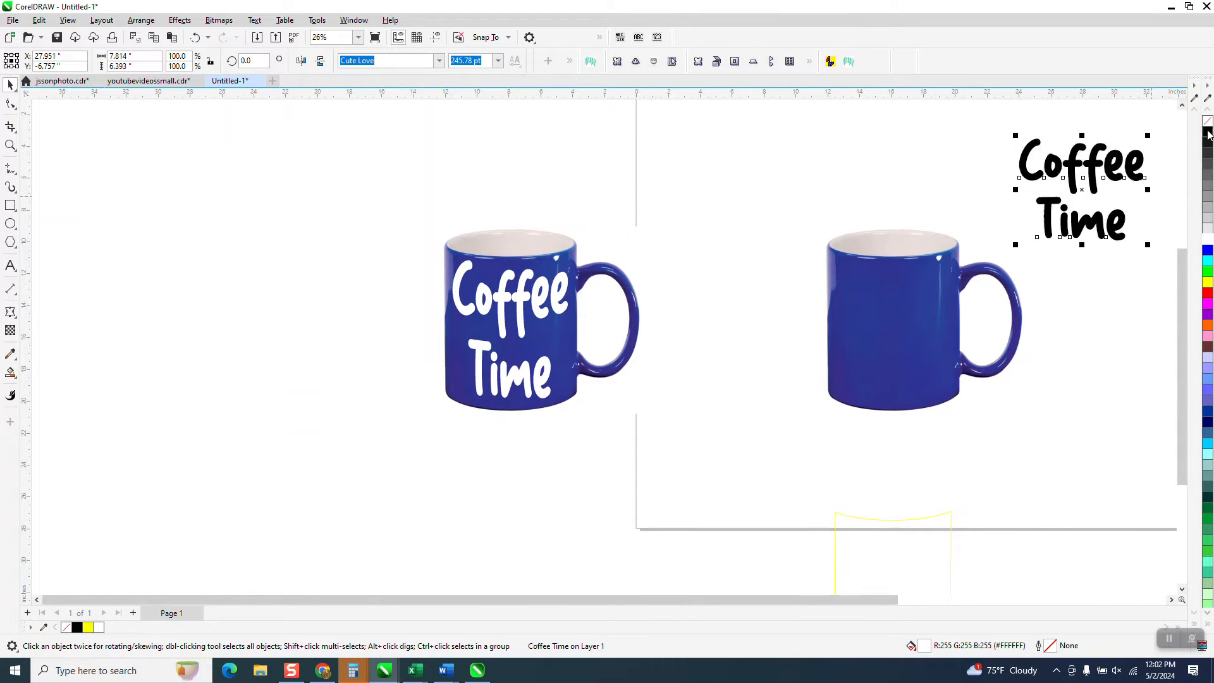
pyautogui.click(519, 319)
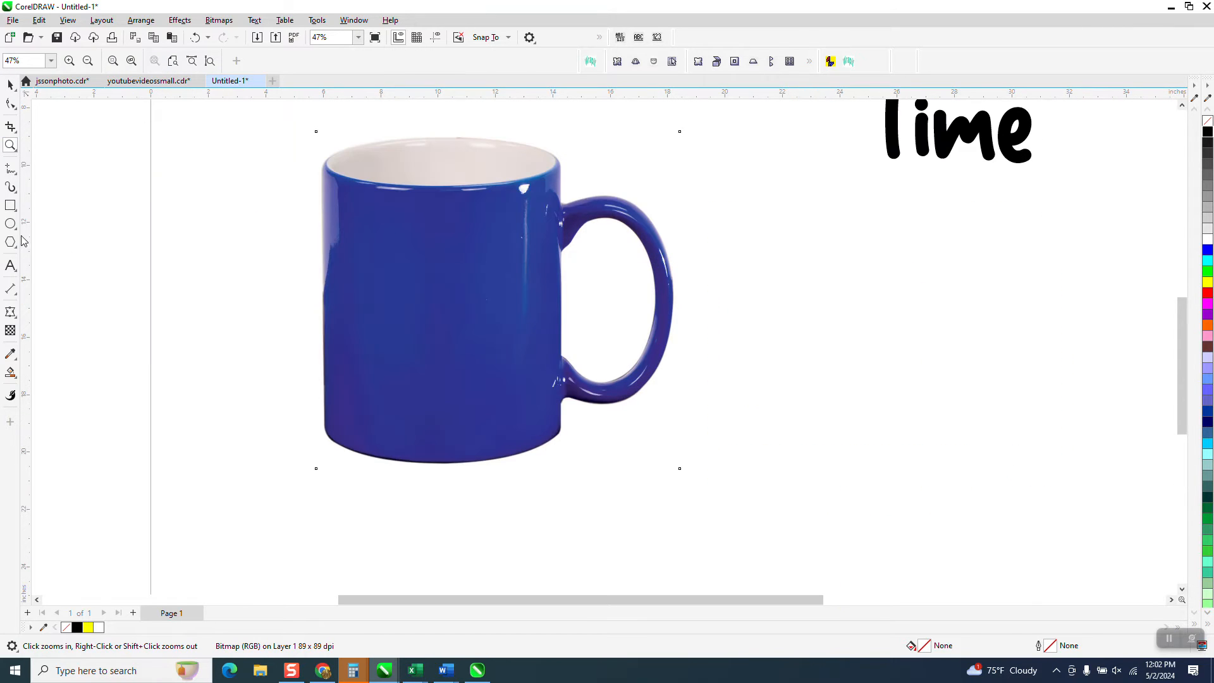
# - Draw a rectangle over the mug body and convert it to an editable four-node curve
pyautogui.click(11, 205)
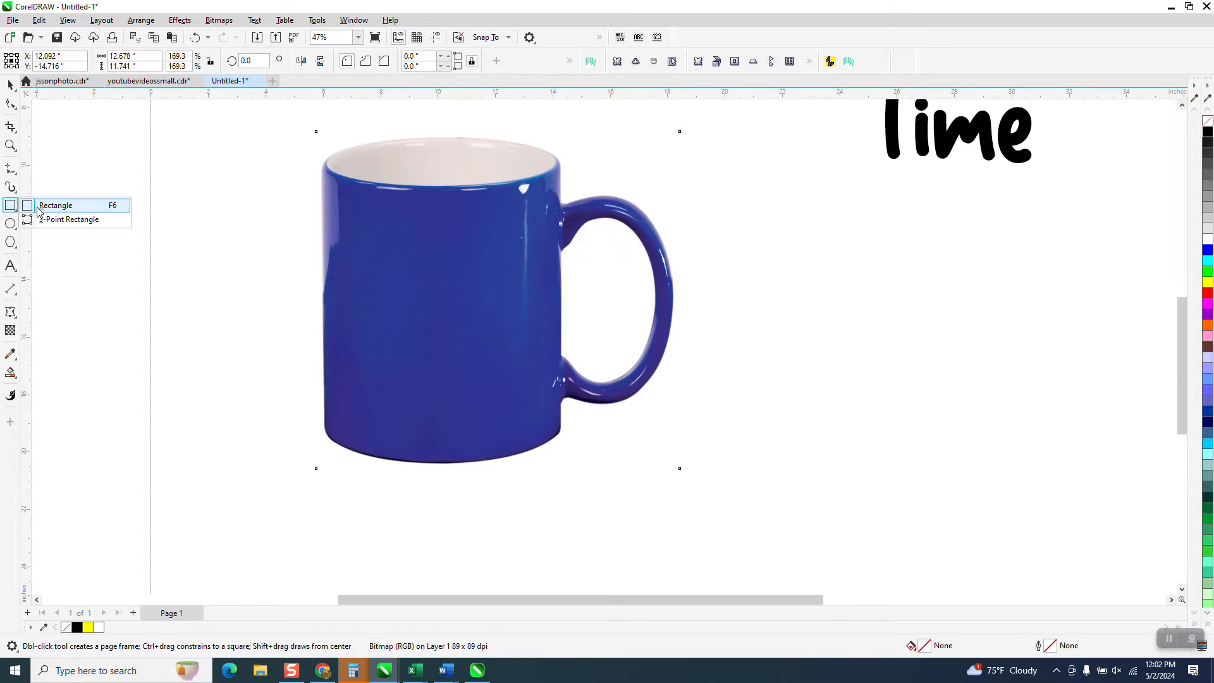
pyautogui.click(54, 205)
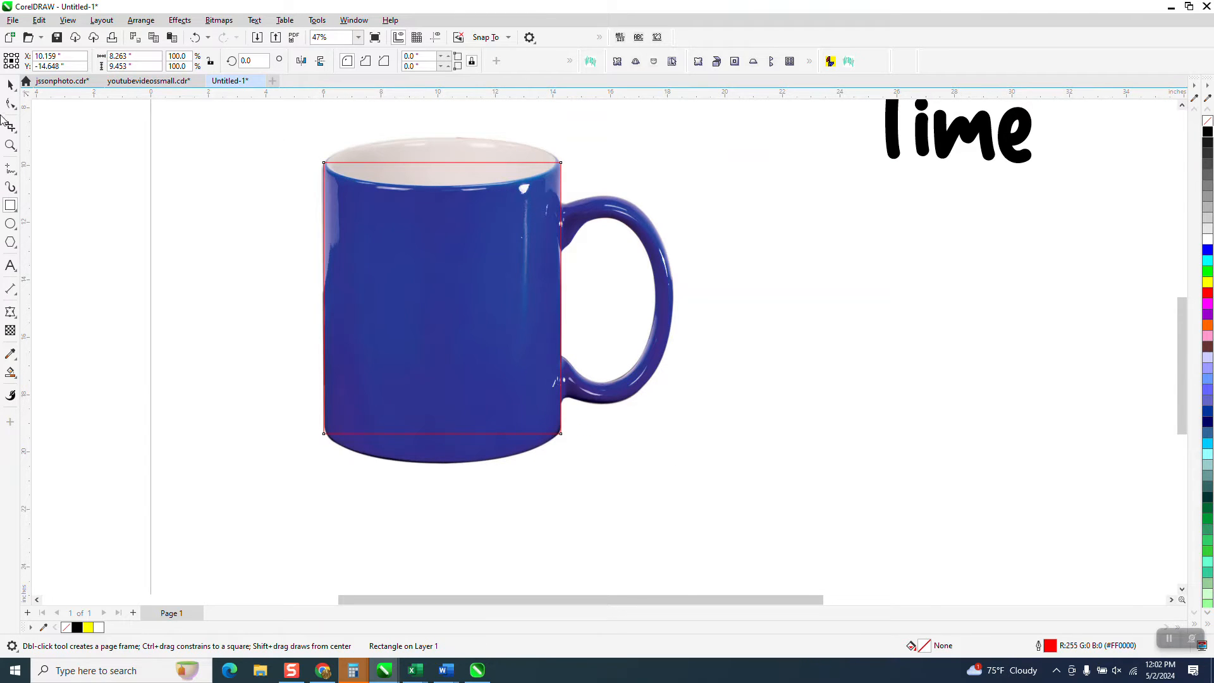
pyautogui.click(216, 218)
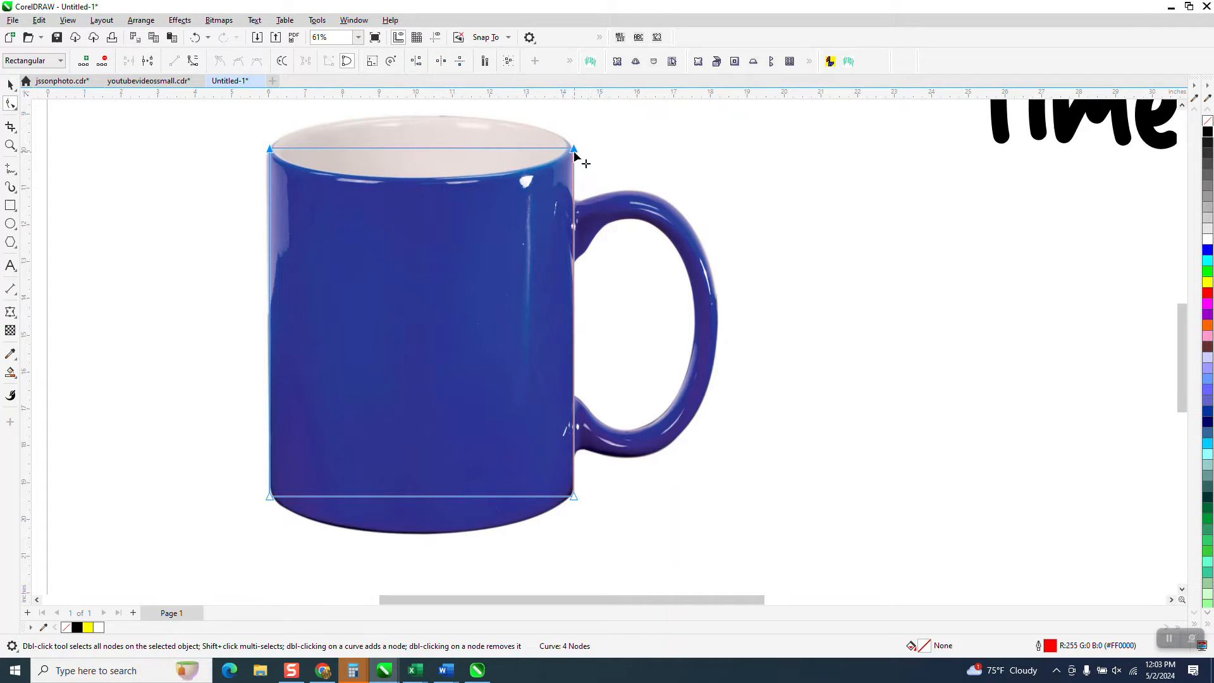
# - Convert the rectangle's top segment to a curve and bend it down along the mug's rim
pyautogui.rightClick(574, 149)
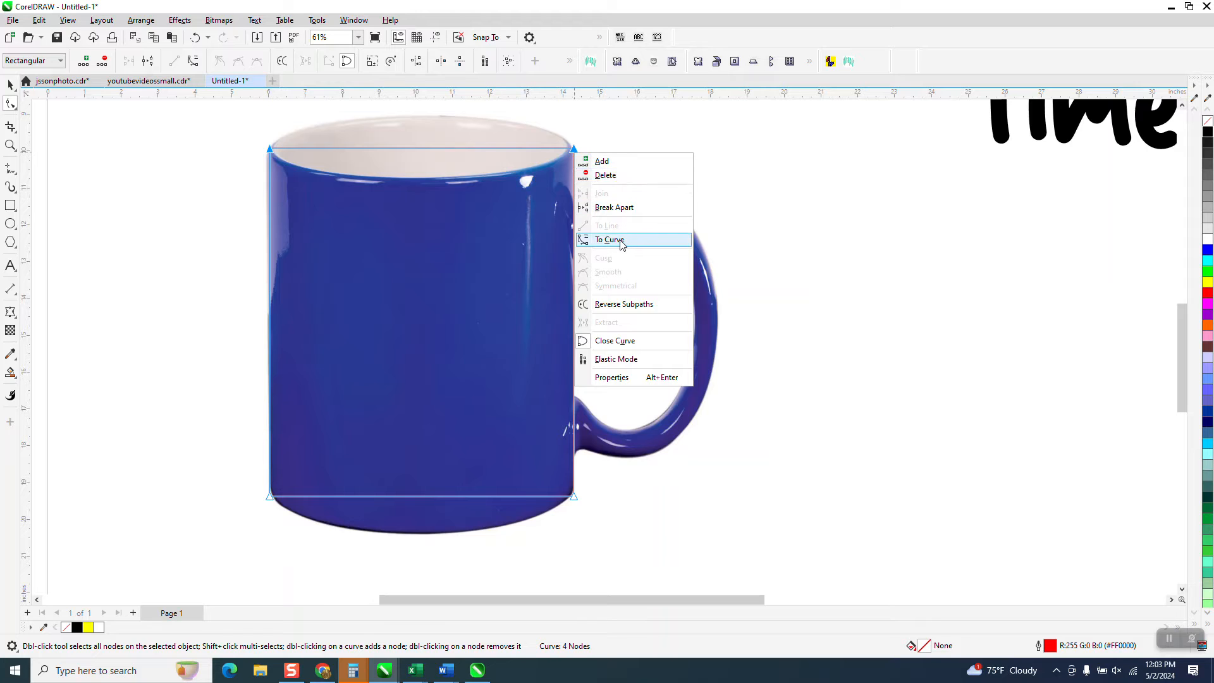
pyautogui.click(610, 239)
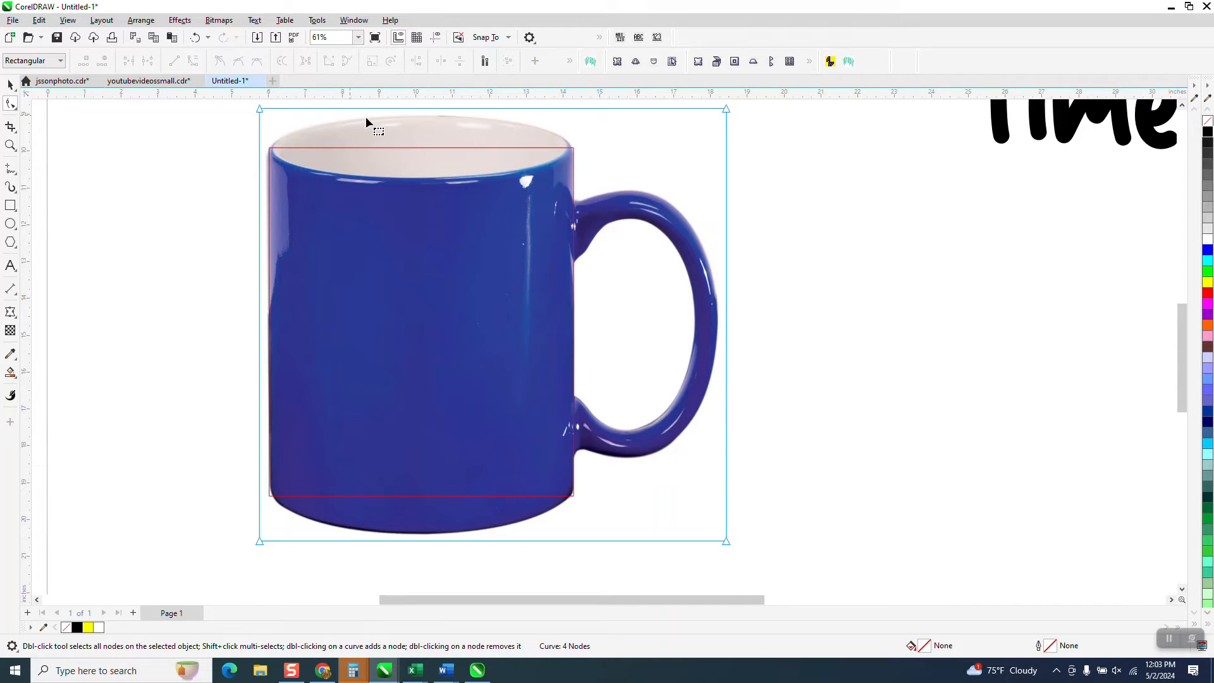
pyautogui.moveTo(729, 124)
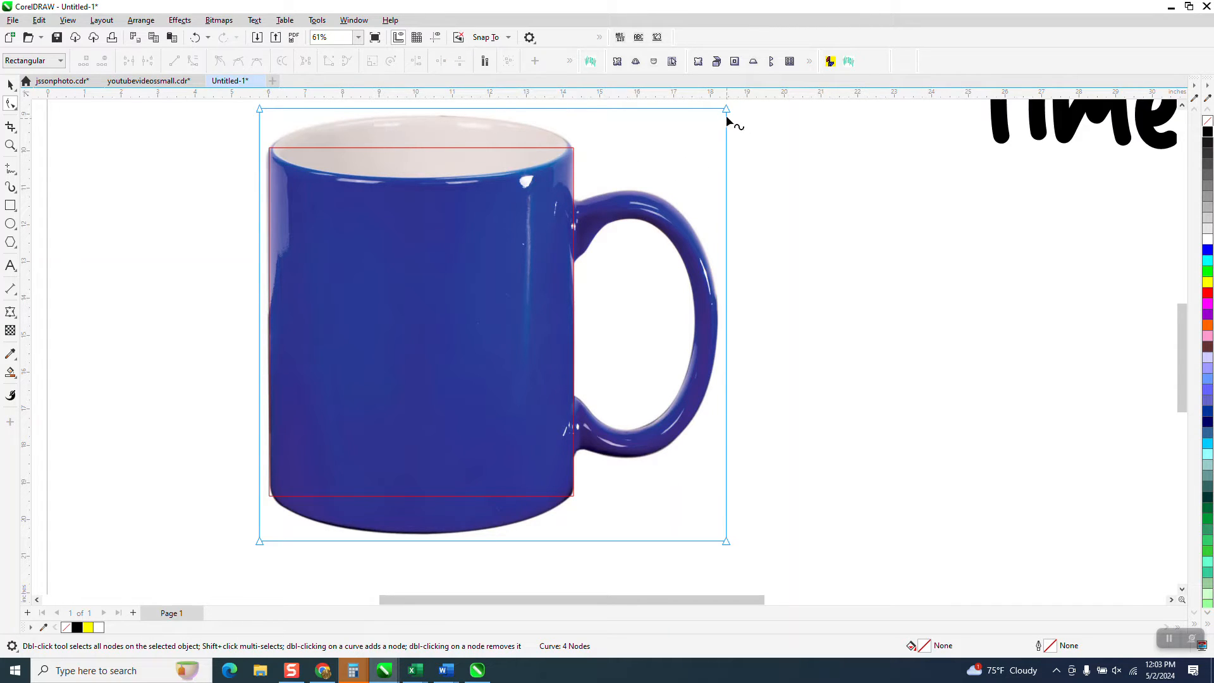
pyautogui.click(195, 37)
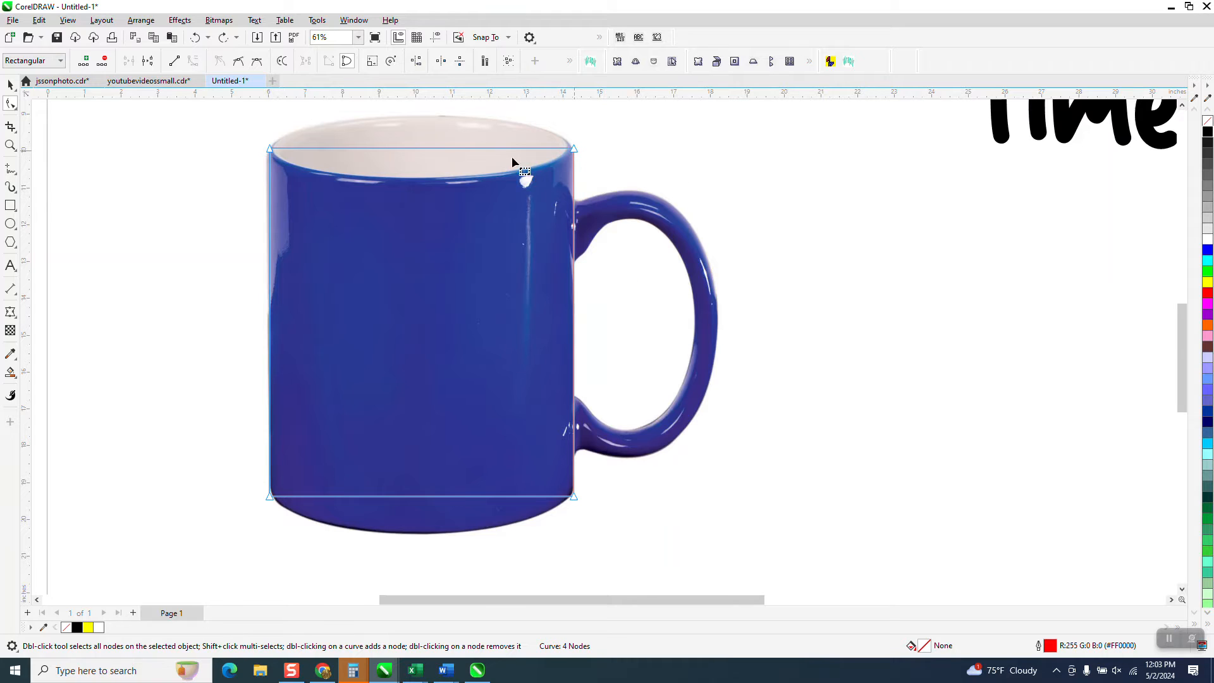
pyautogui.moveTo(434, 159)
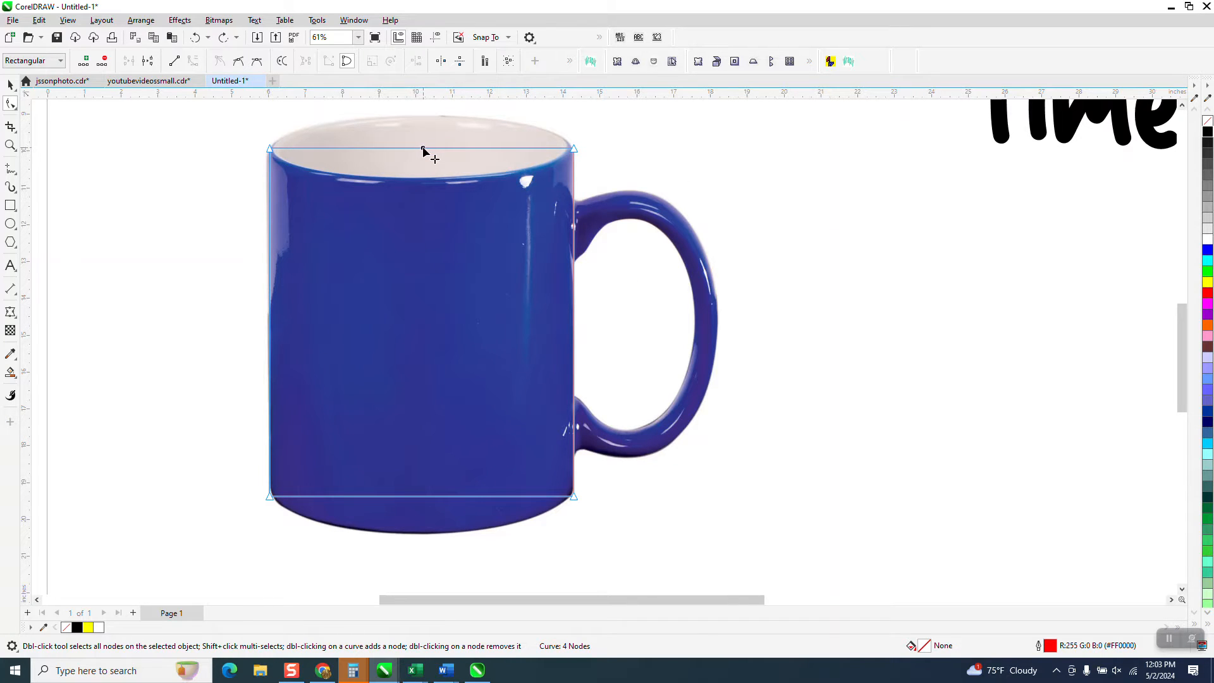
pyautogui.moveTo(423, 150); pyautogui.dragTo(422, 185)
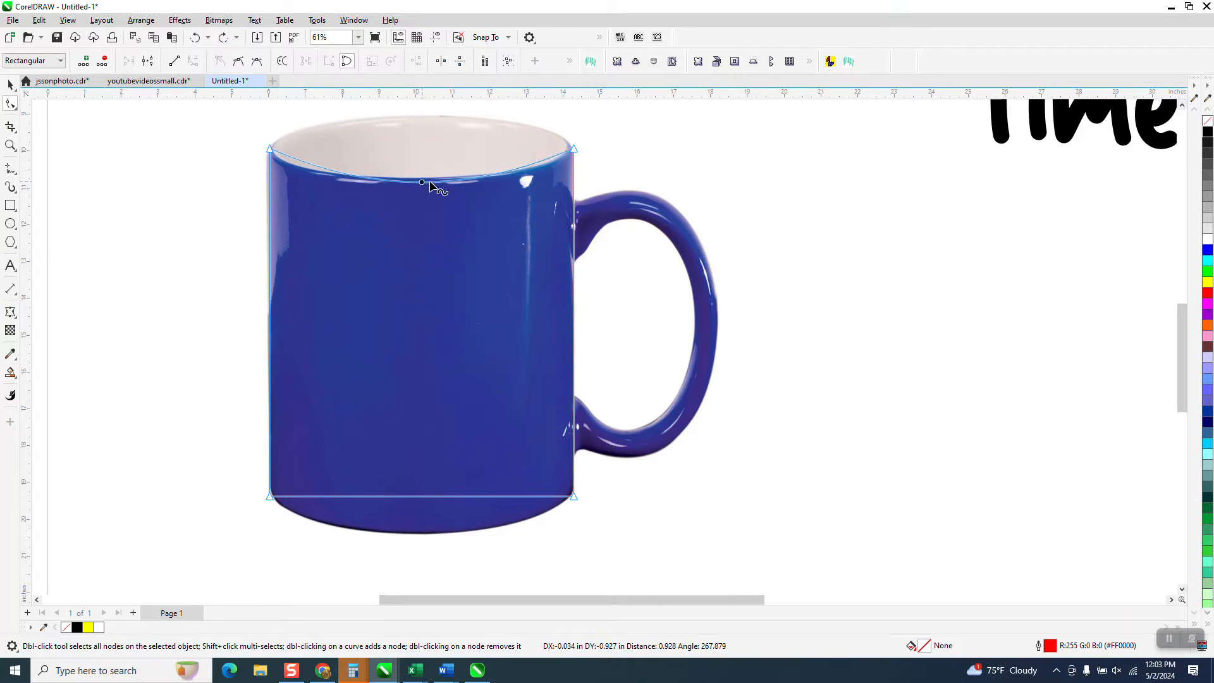
pyautogui.click(11, 144)
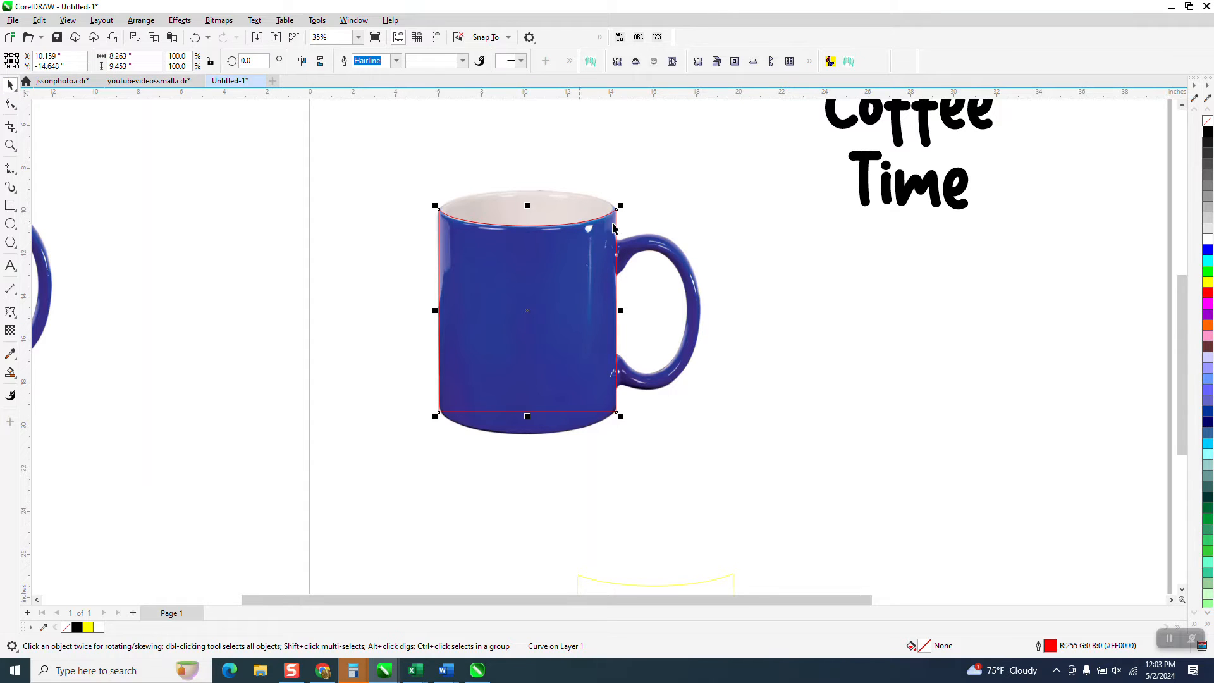
pyautogui.moveTo(573, 215)
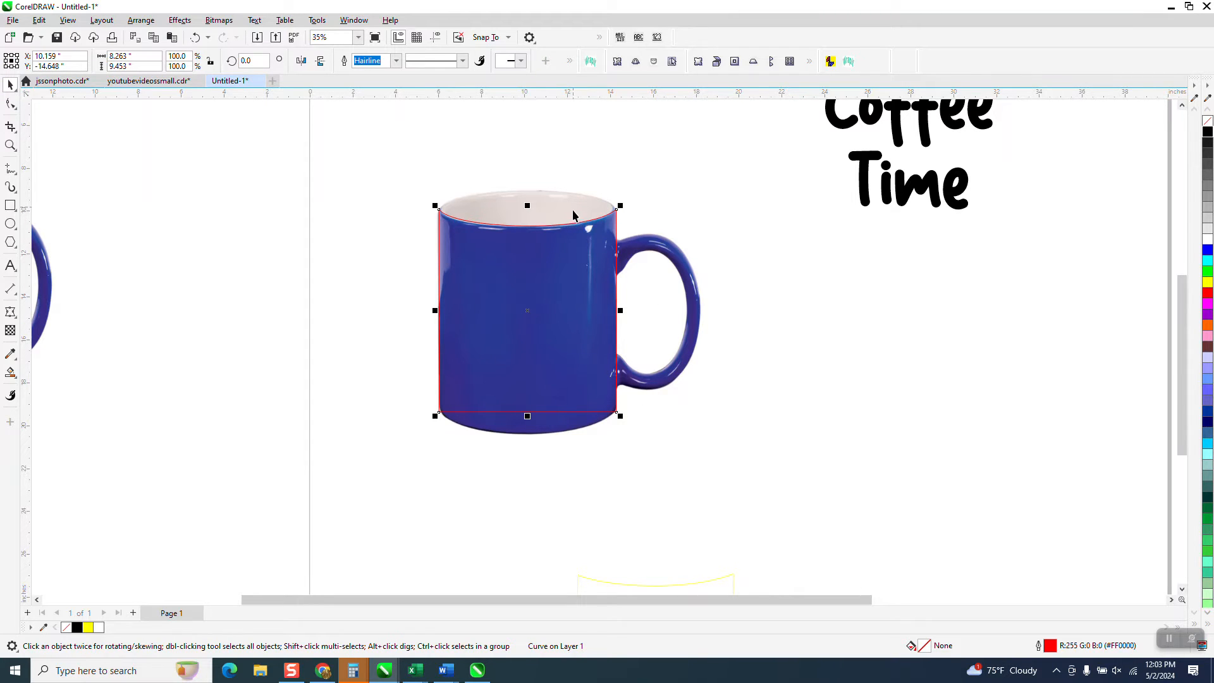
pyautogui.moveTo(490, 248)
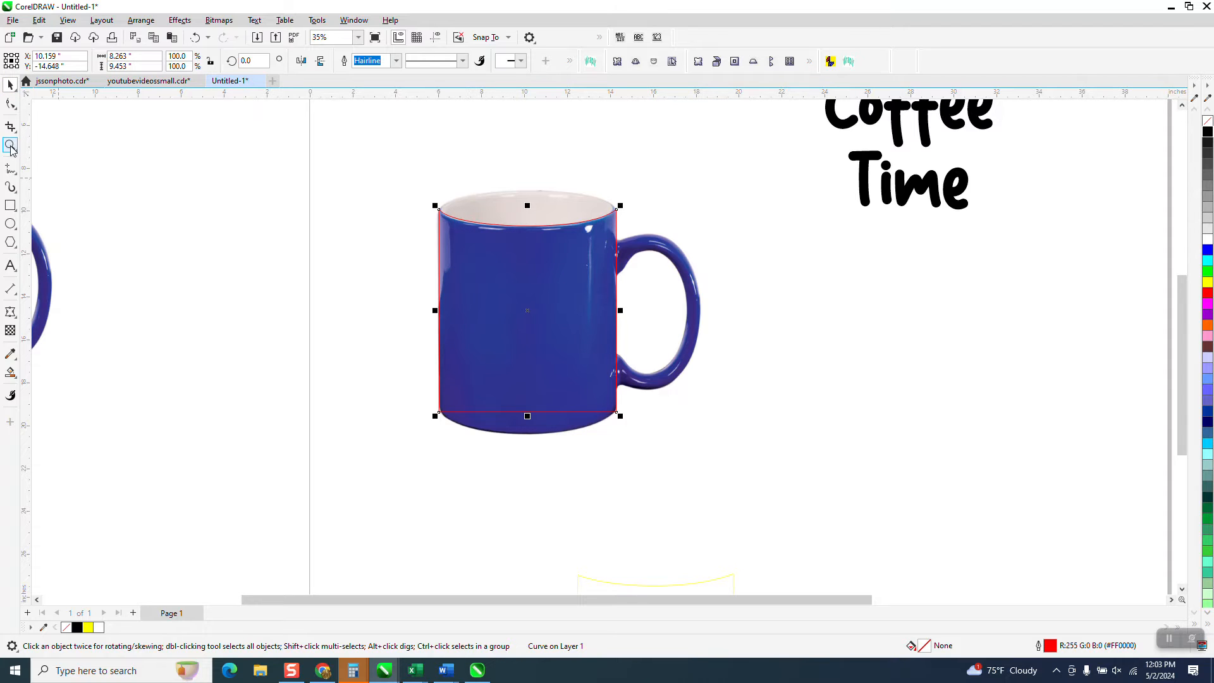
# - Zoom to the mug base and convert the bottom segment to a curve following the base
pyautogui.click(11, 146)
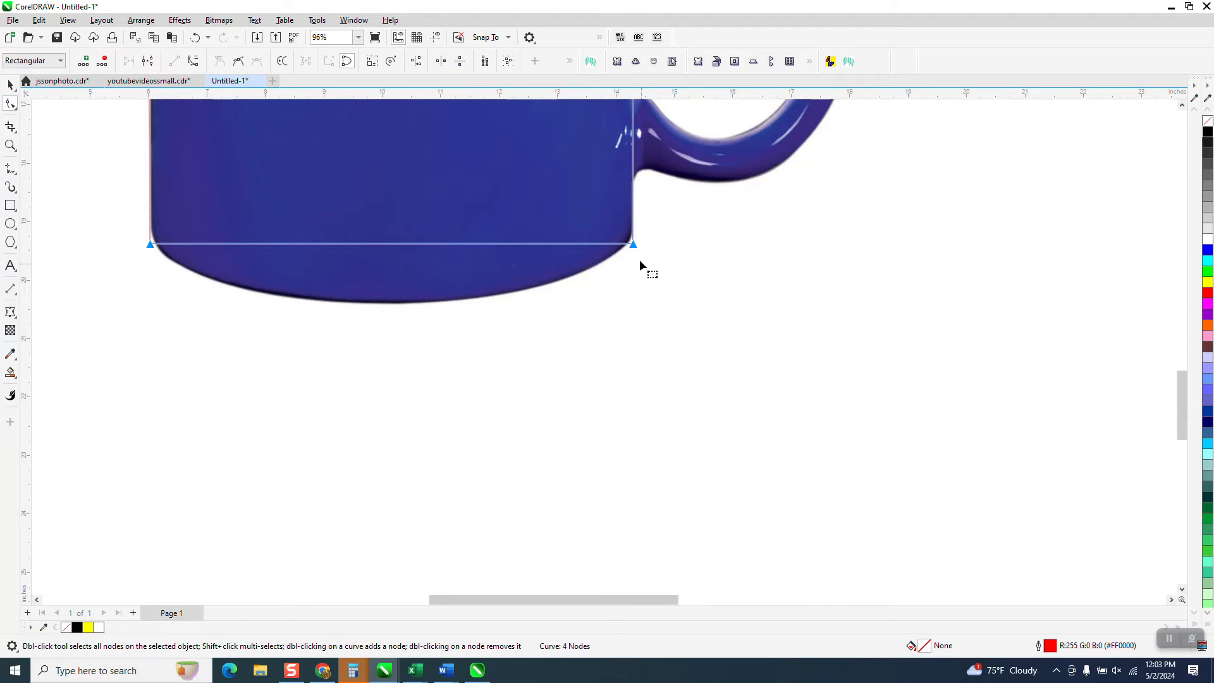
pyautogui.rightClick(632, 244)
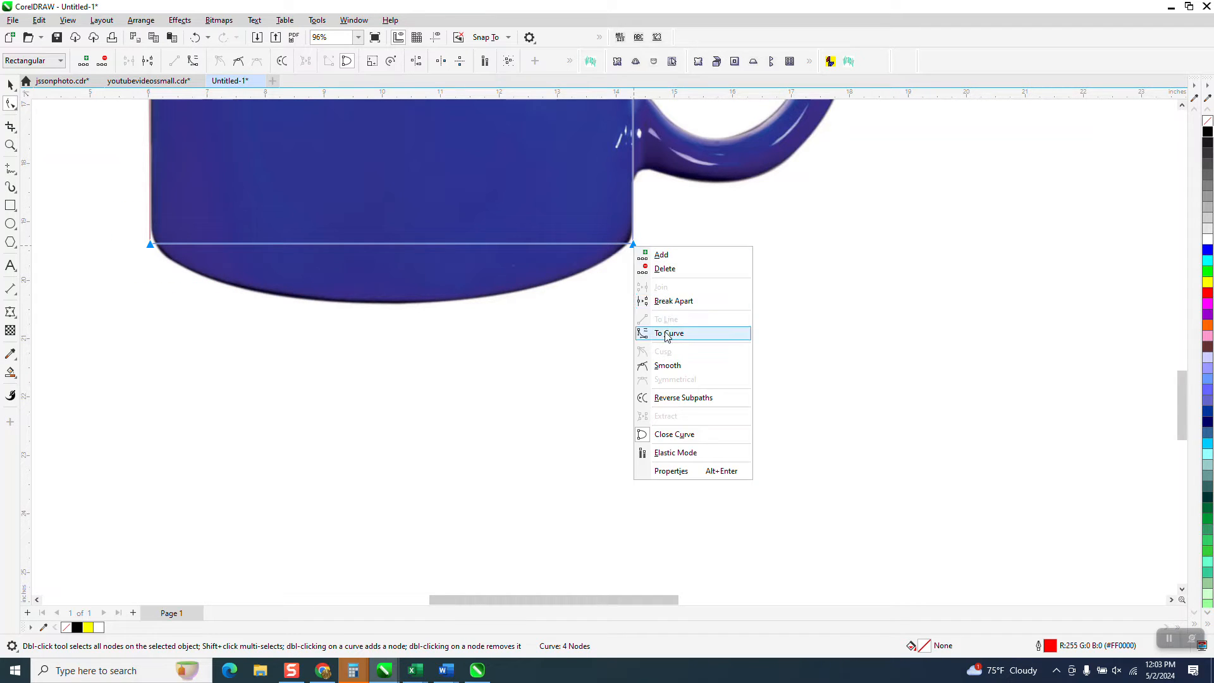
pyautogui.click(669, 333)
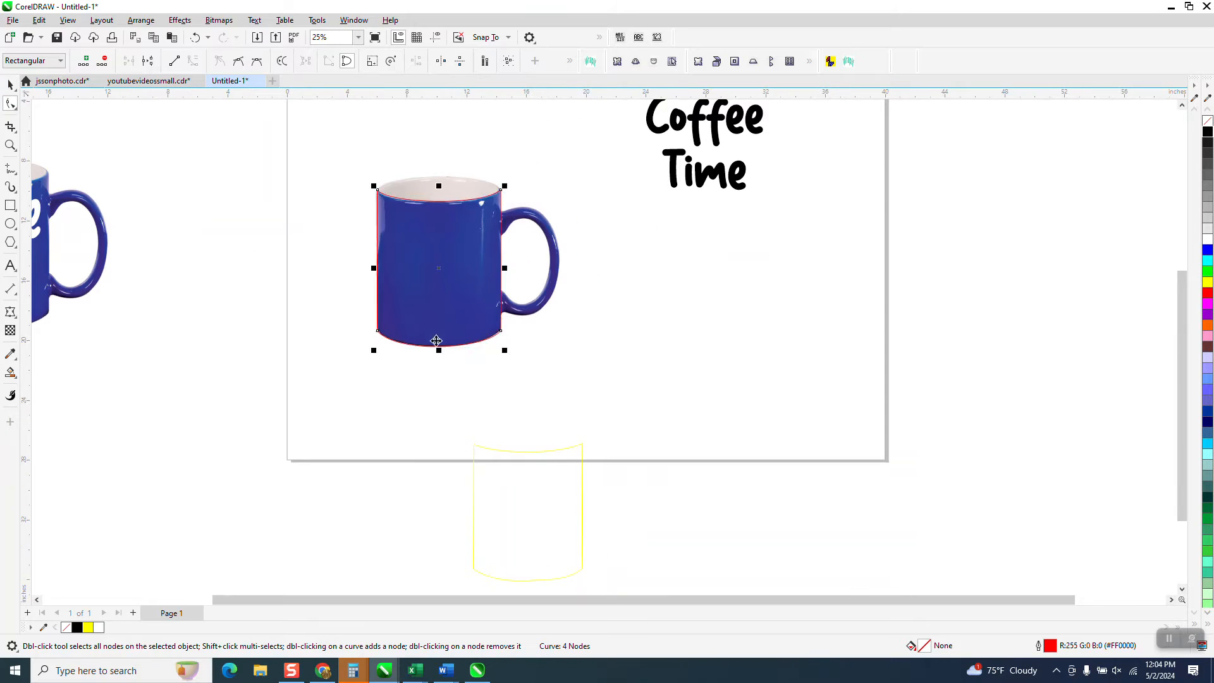
# - Apply a one-step inside Contour effect to the mug outline shape
pyautogui.click(11, 84)
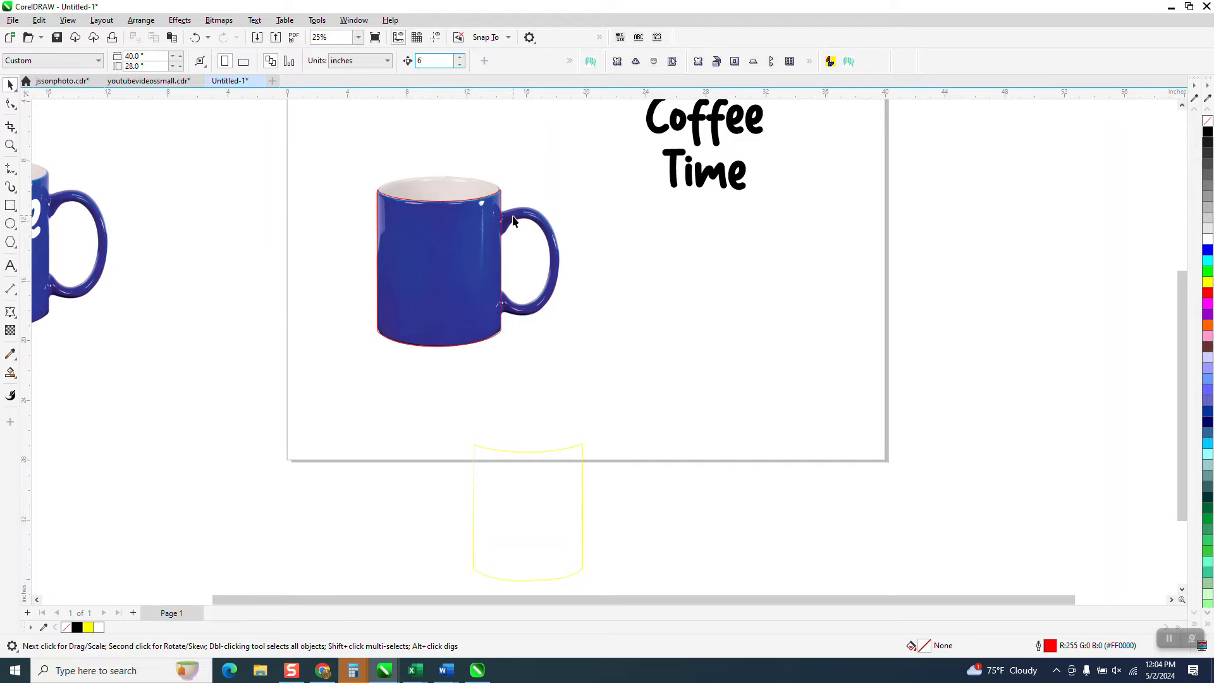
pyautogui.click(515, 216)
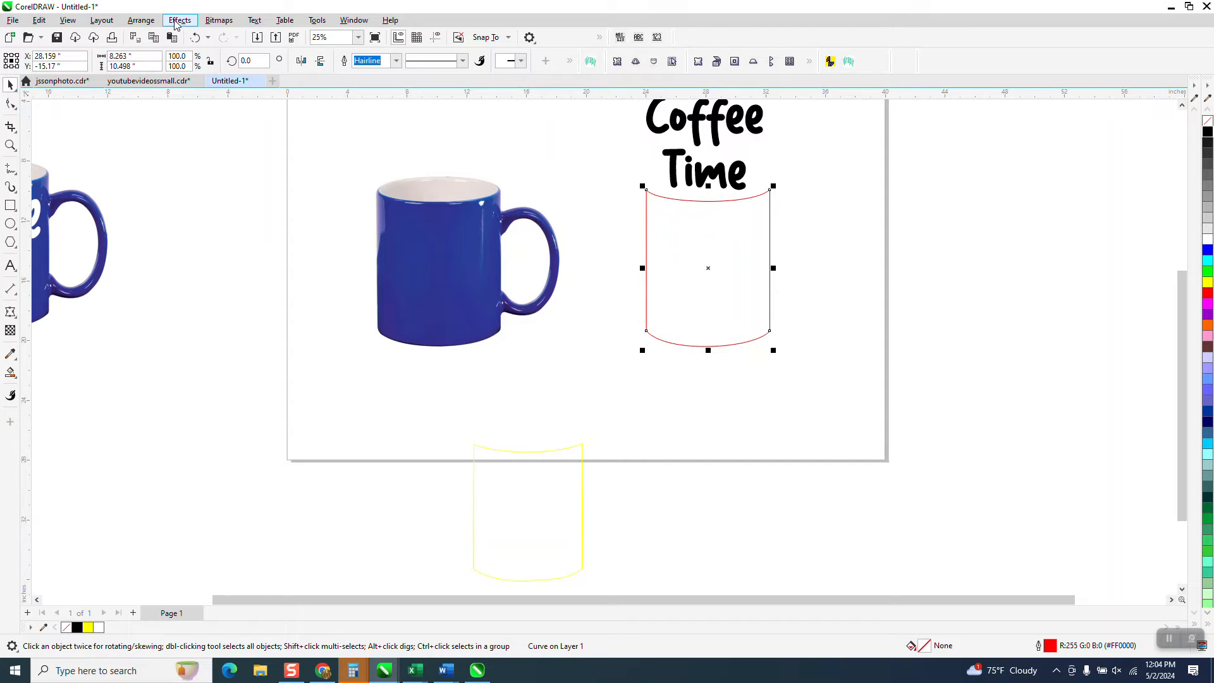
pyautogui.click(180, 19)
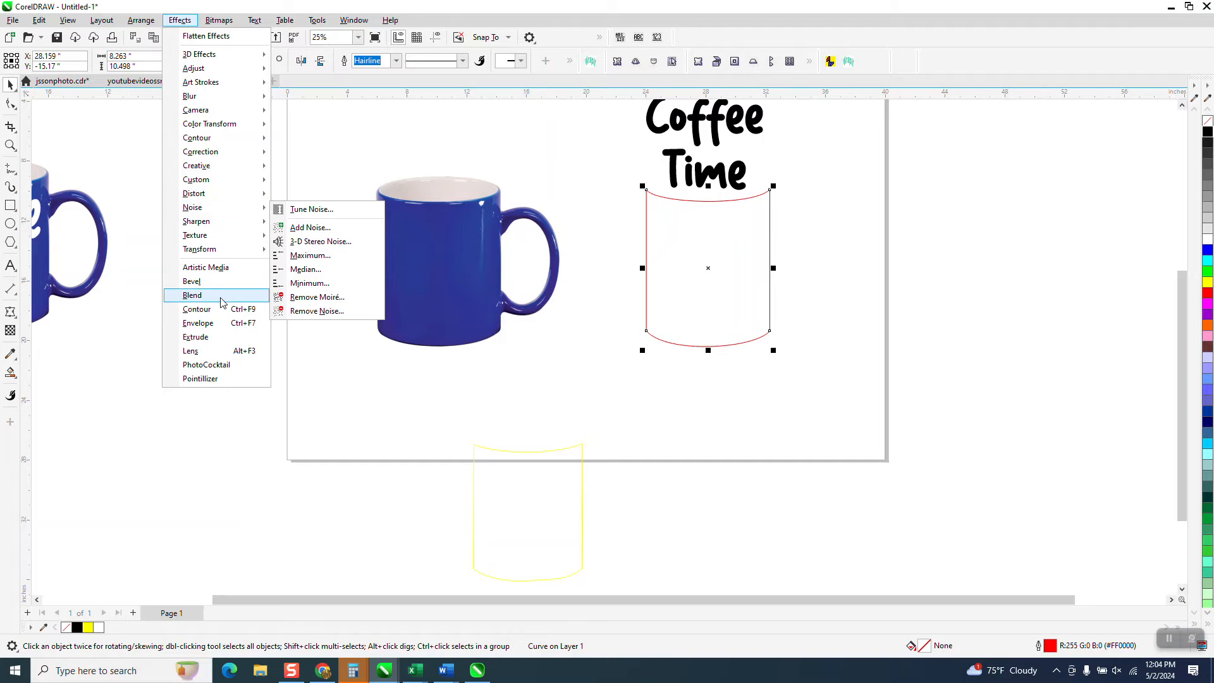
pyautogui.moveTo(215, 322)
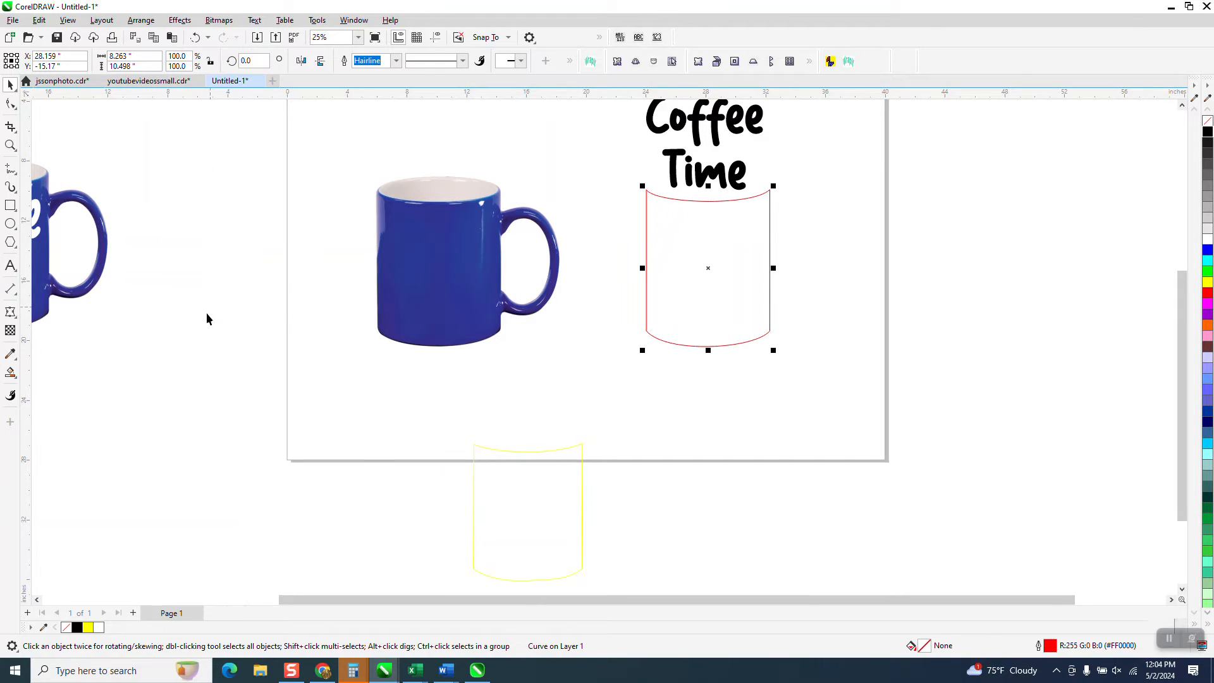
pyautogui.click(1017, 112)
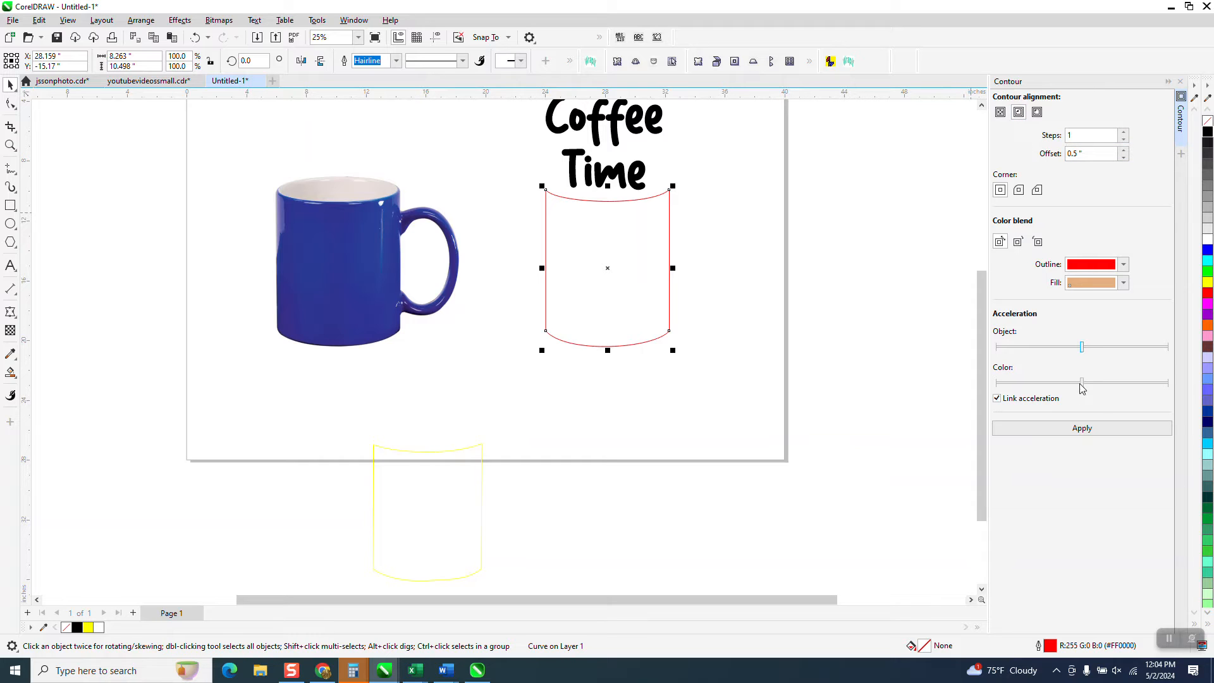
pyautogui.click(1082, 427)
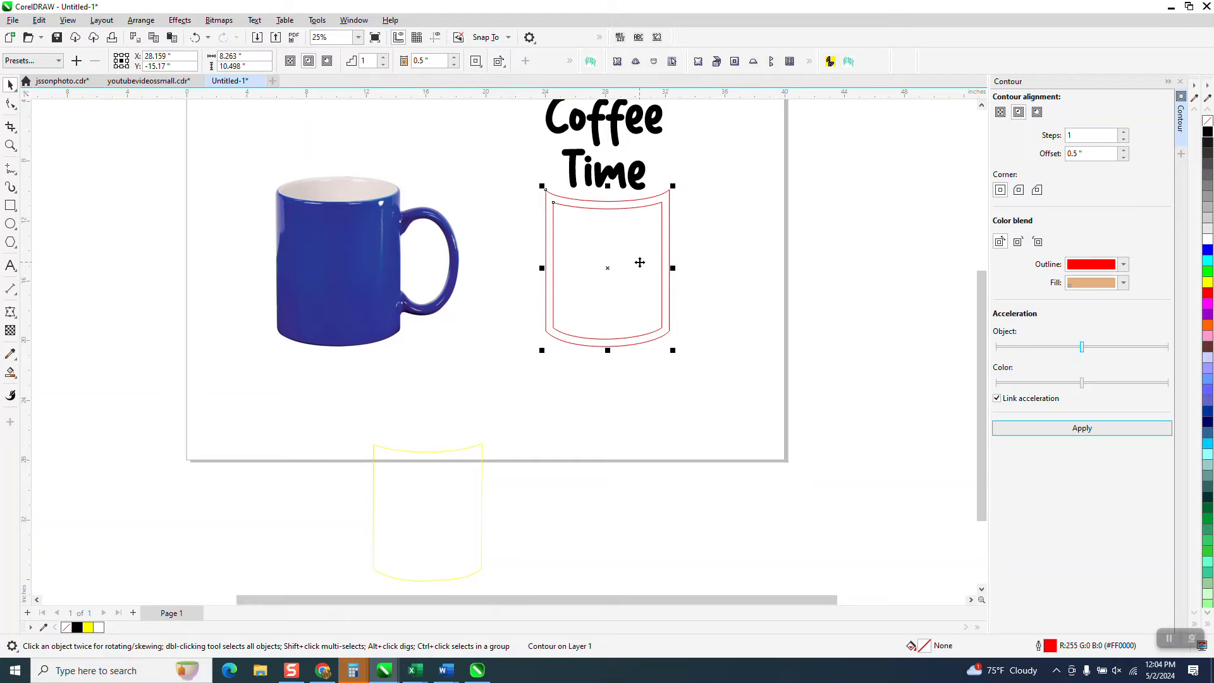
pyautogui.click(141, 19)
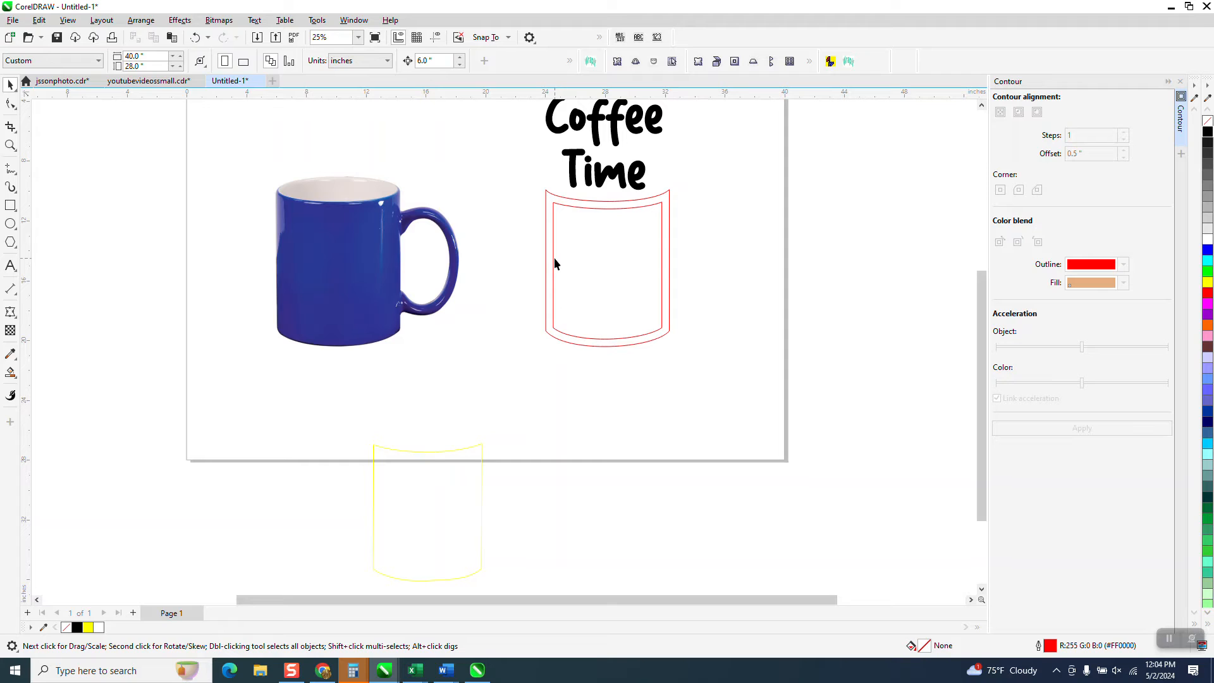
# - Place the inset outline on the mug's front and move the Coffee Time text above the mug
pyautogui.click(607, 270)
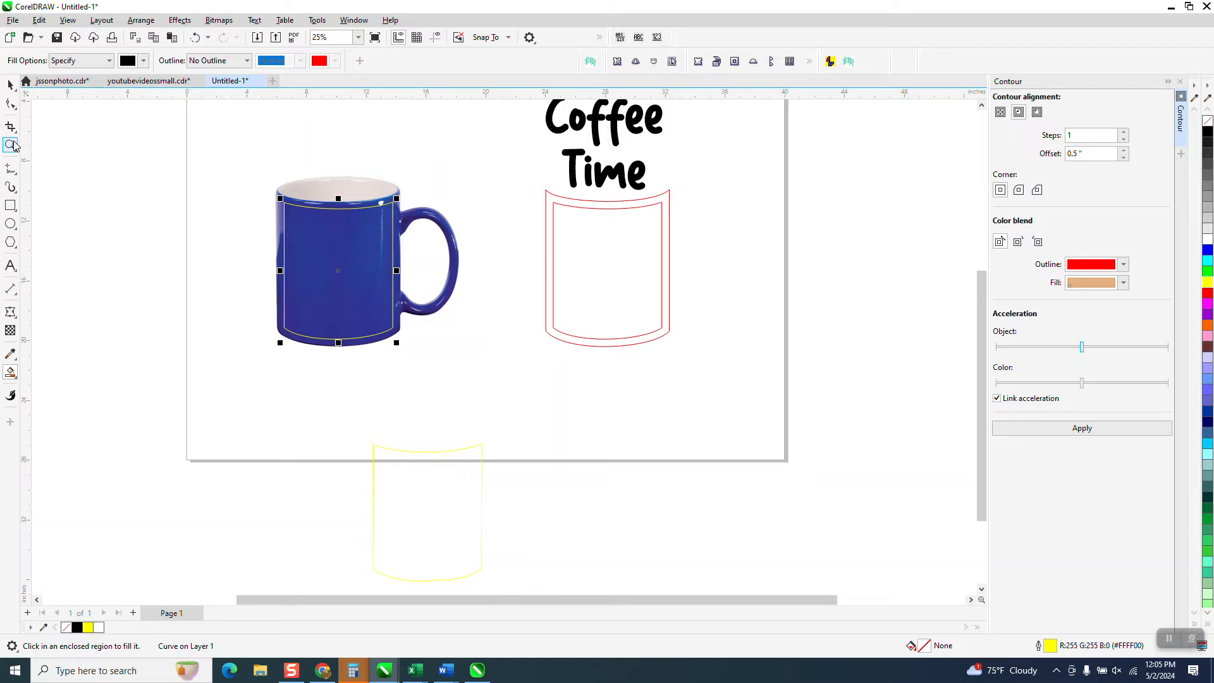
pyautogui.click(11, 145)
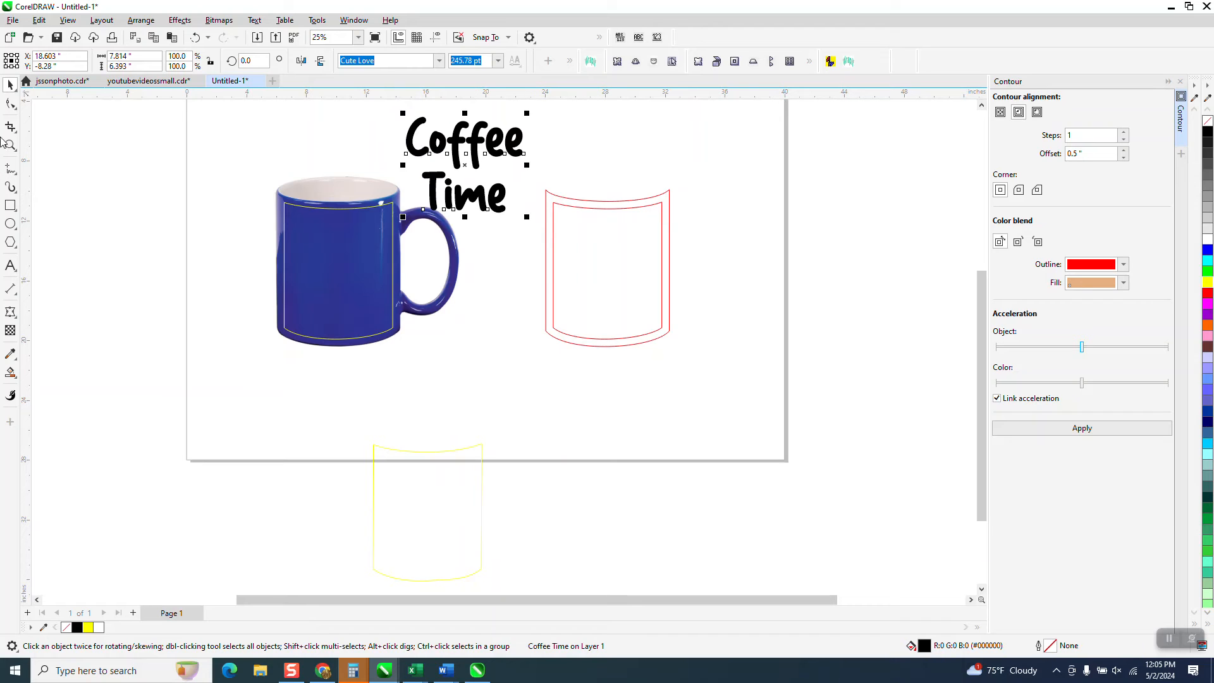
# - Give the Coffee Time text an Envelope created from the curved mug outline
pyautogui.click(11, 146)
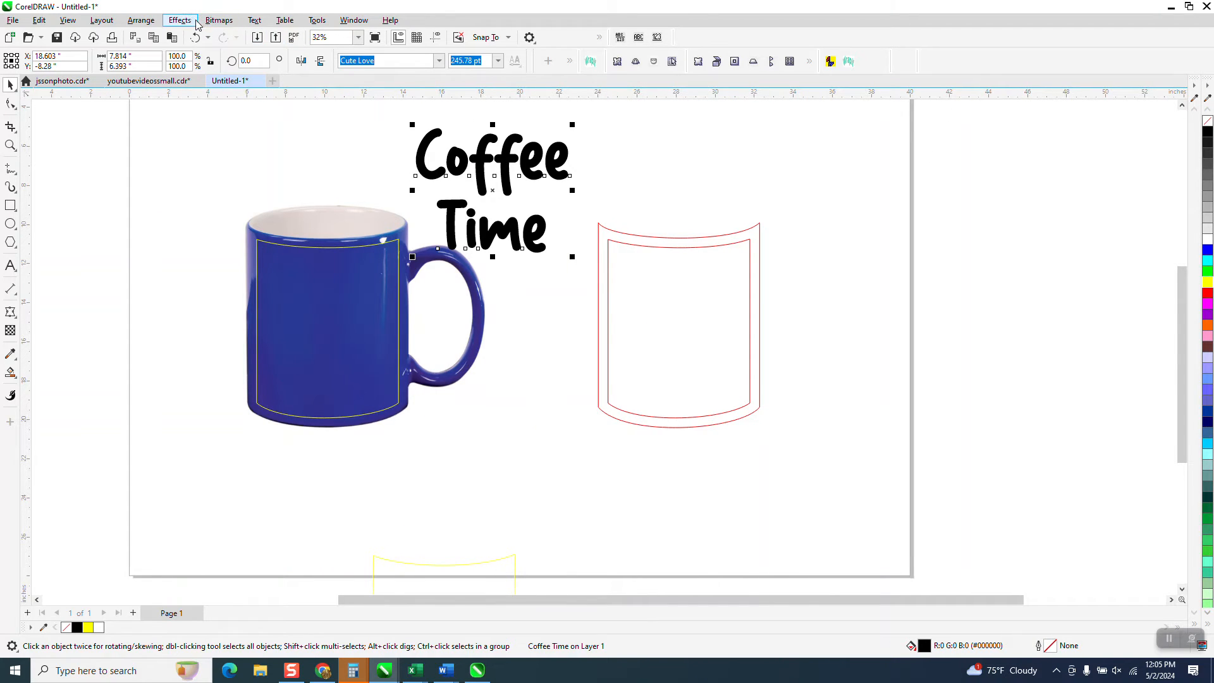
pyautogui.click(179, 19)
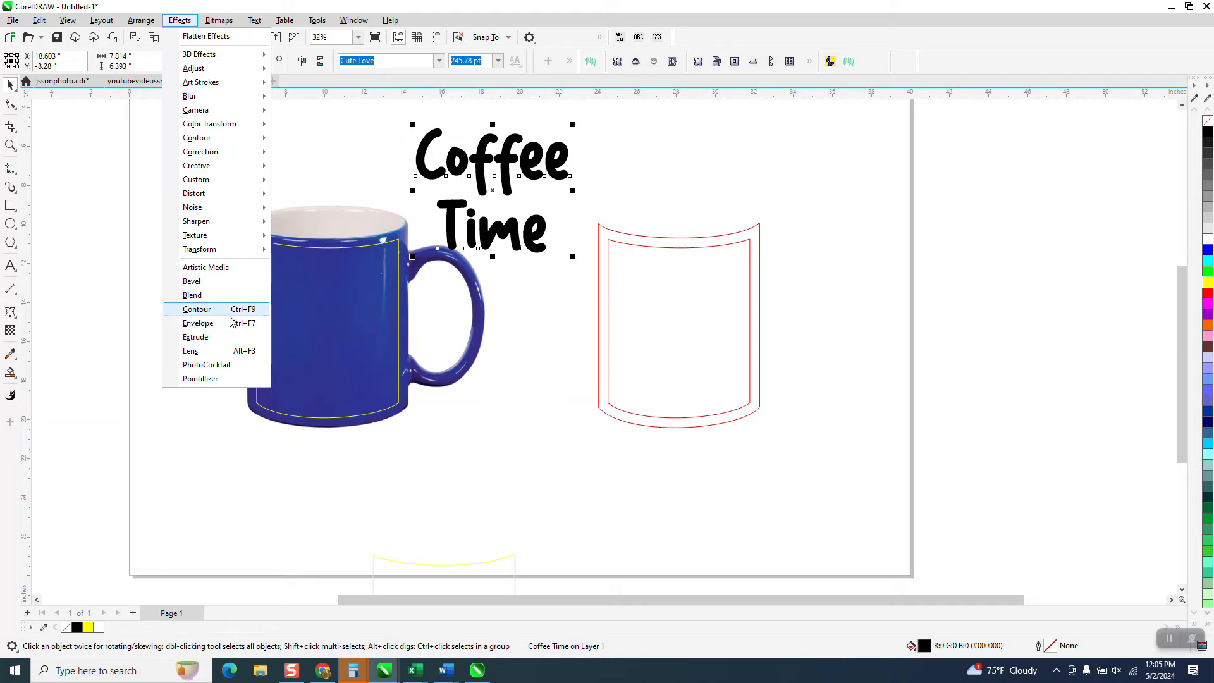
pyautogui.click(199, 322)
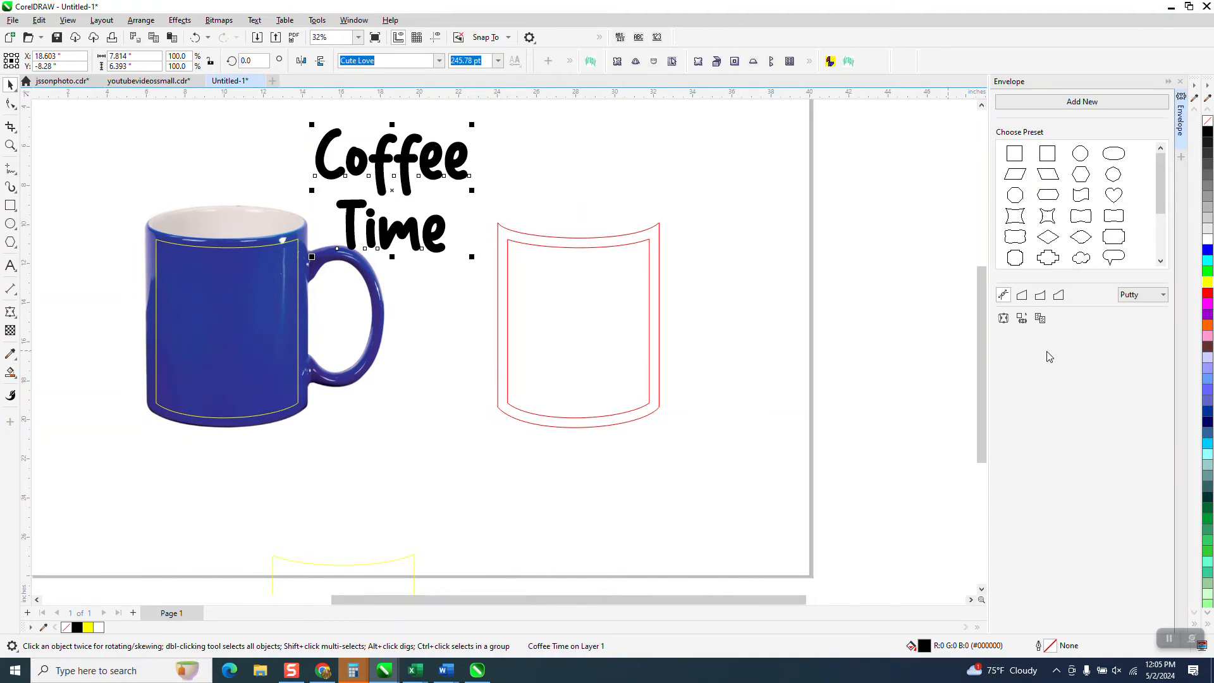
pyautogui.moveTo(1022, 318)
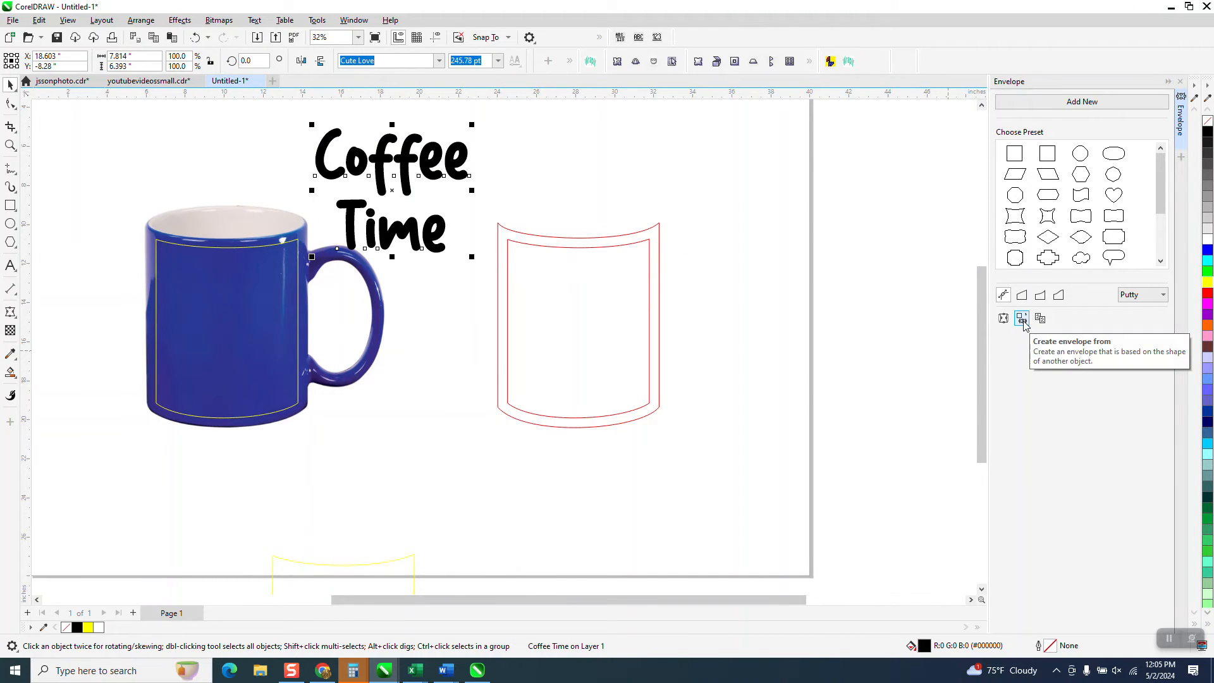
pyautogui.moveTo(421, 328)
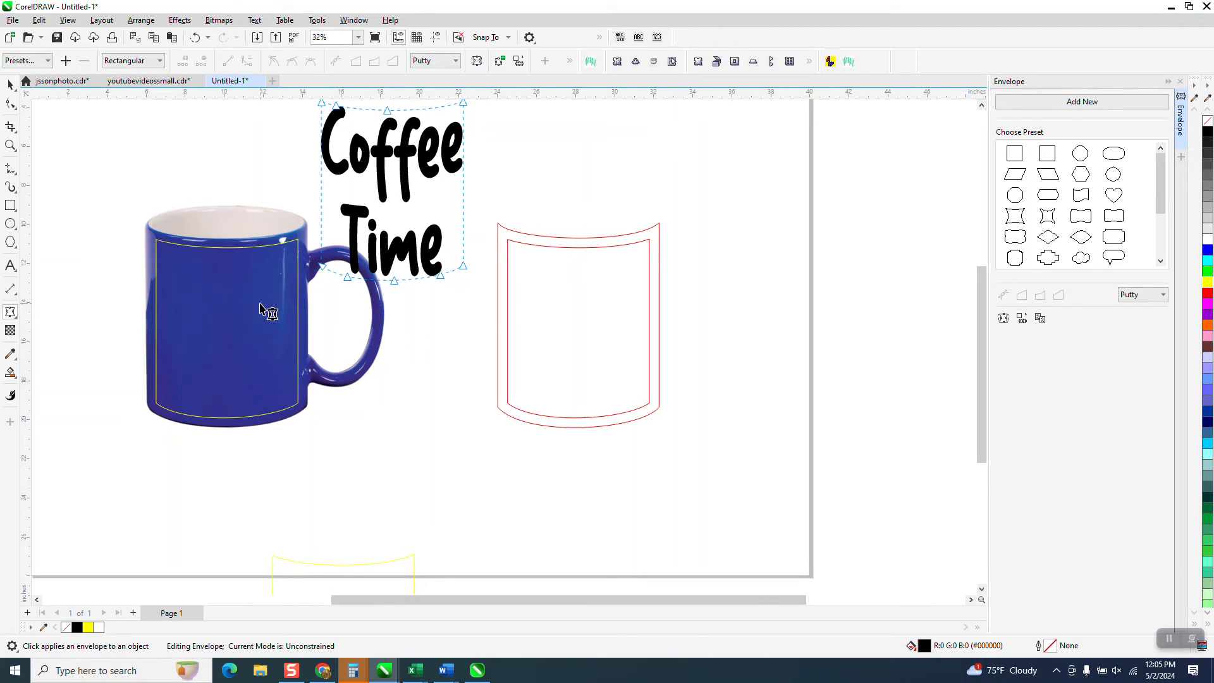
pyautogui.moveTo(515, 313)
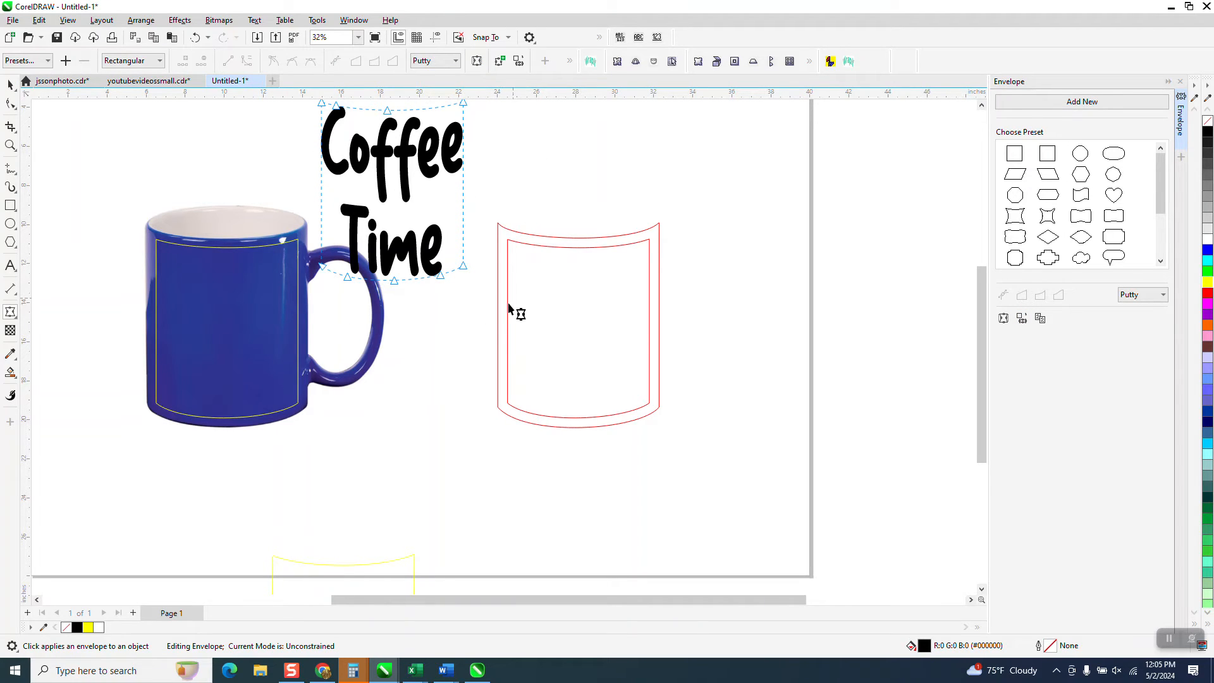
pyautogui.click(12, 85)
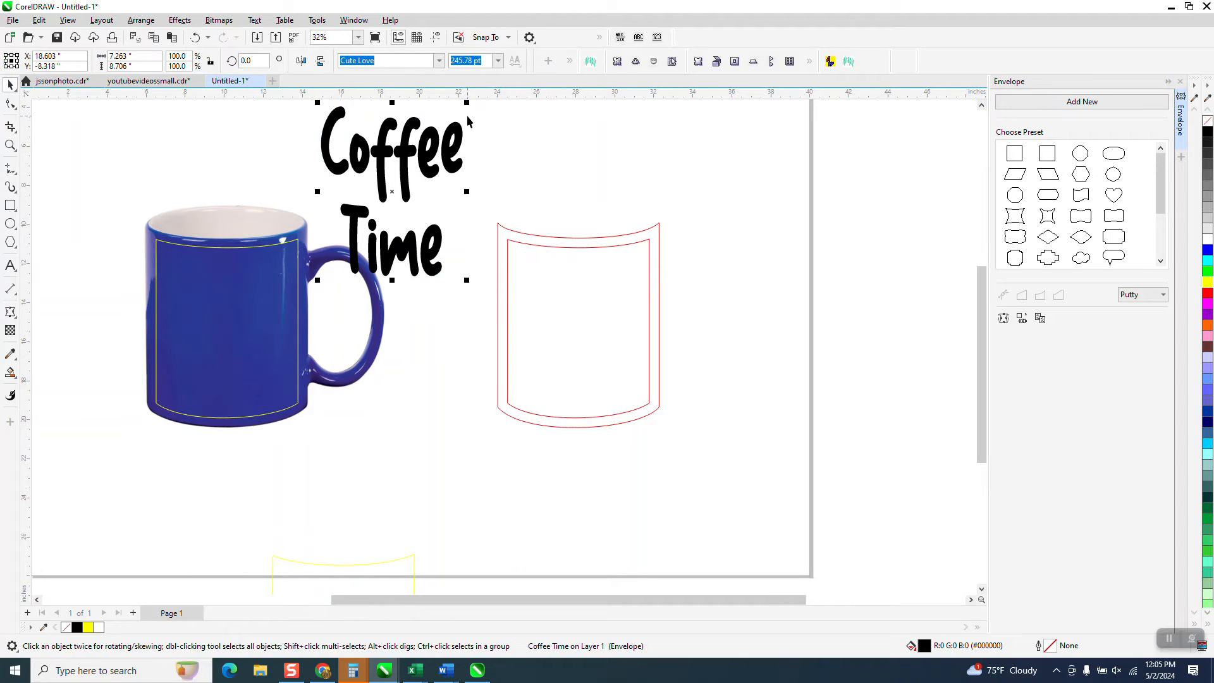
pyautogui.moveTo(278, 250)
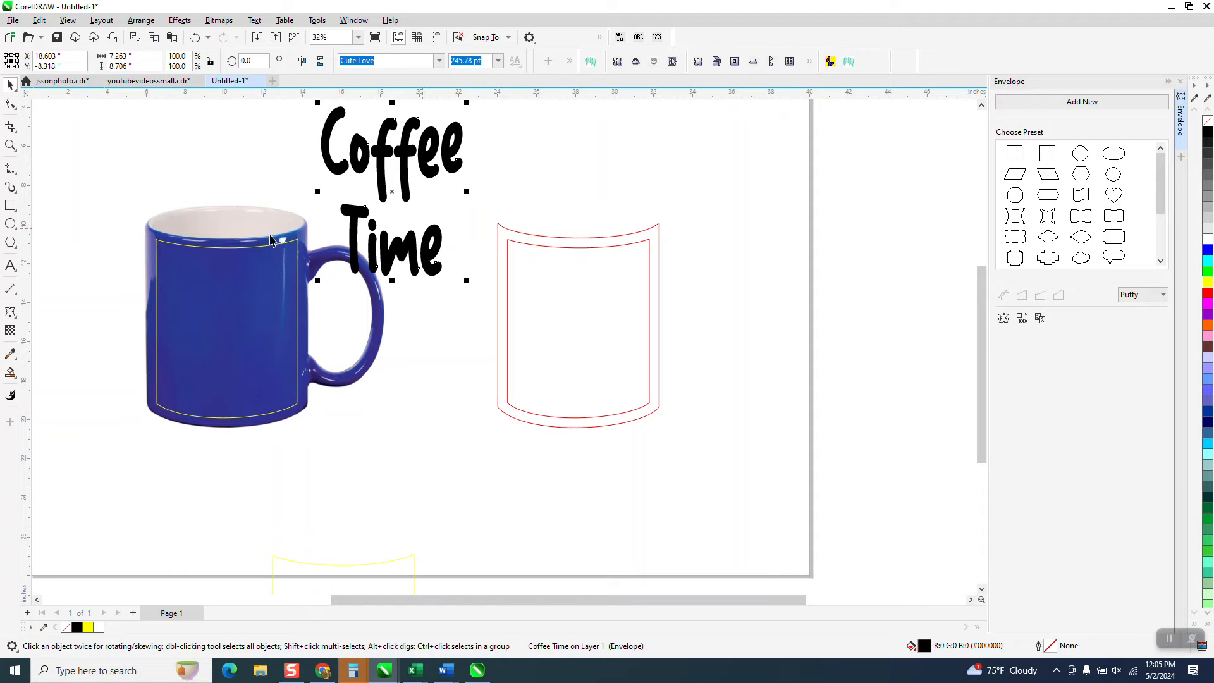
pyautogui.moveTo(267, 253)
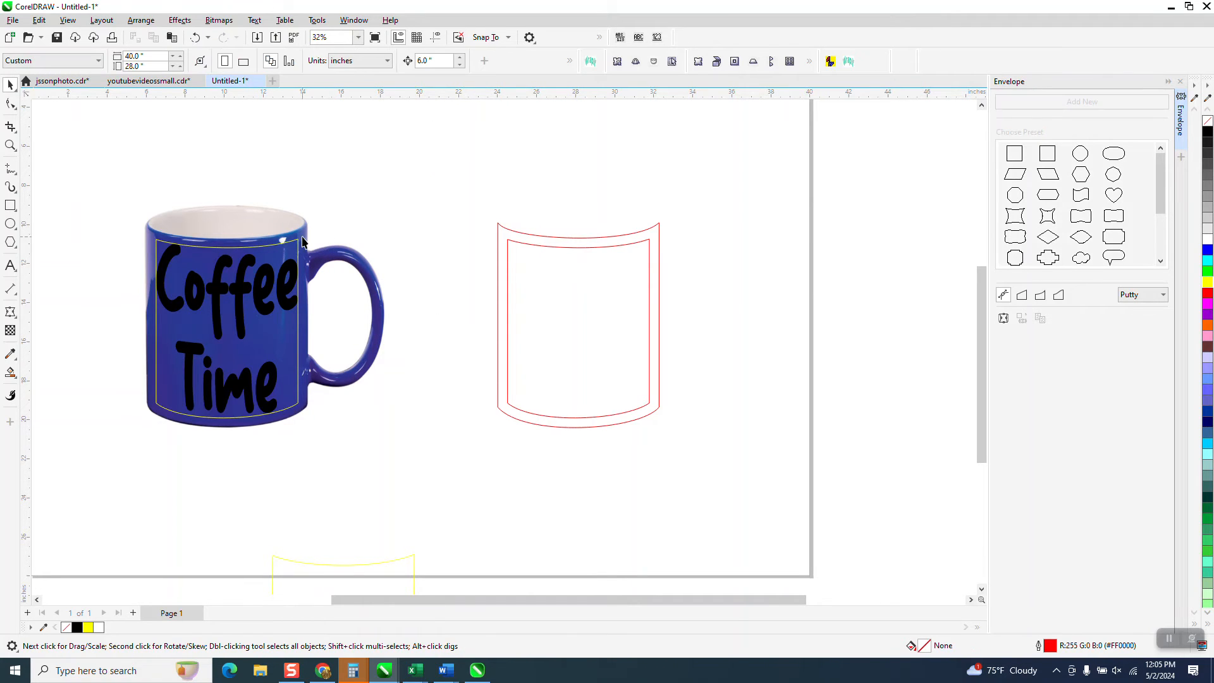
# - Fill the envelope-fitted text white, inspect it on the mug, then undo back to plain black text
pyautogui.click(302, 248)
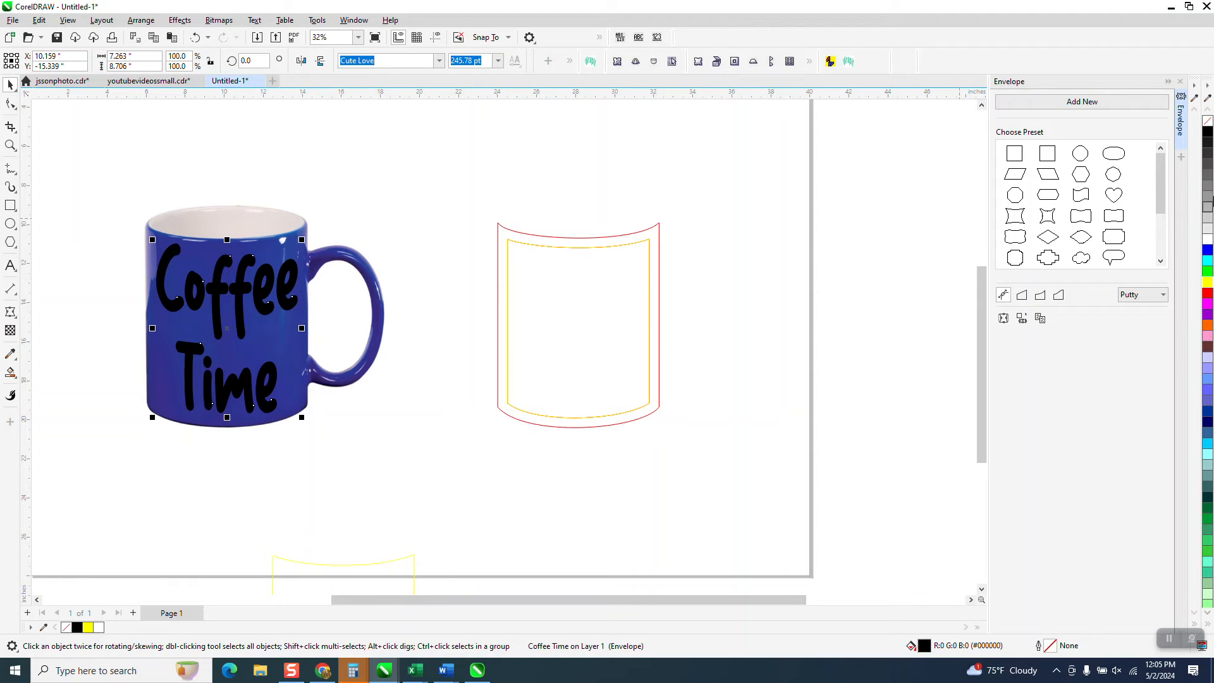
pyautogui.moveTo(1205, 238)
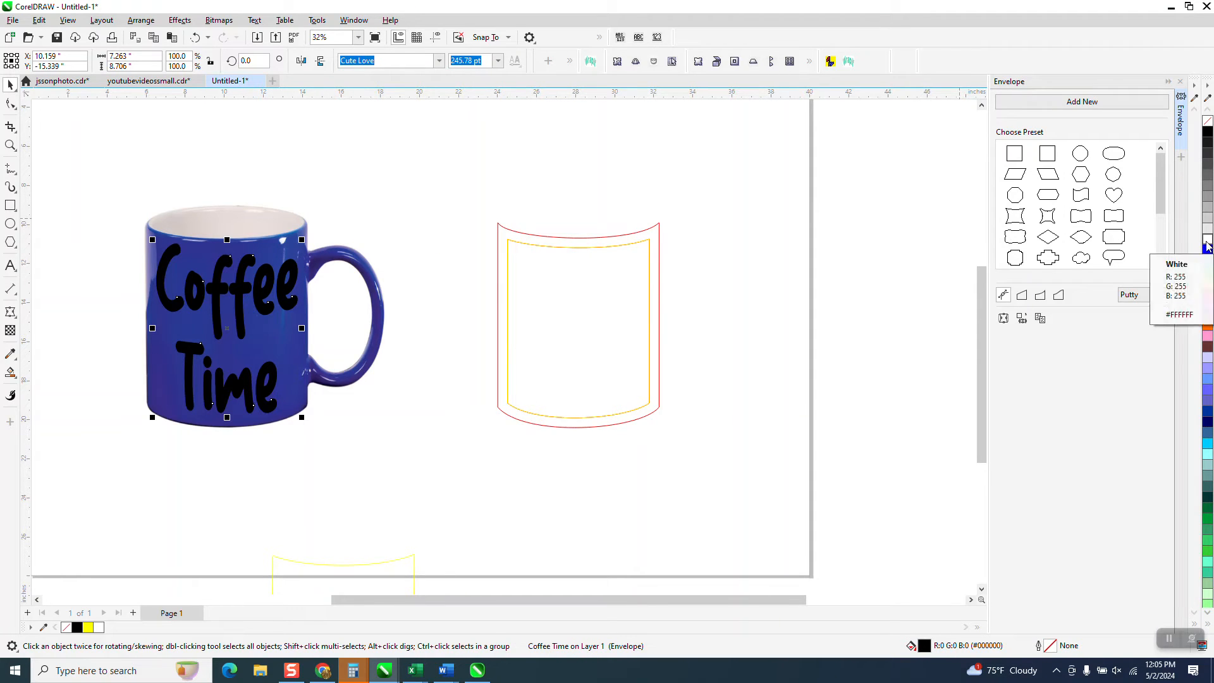
pyautogui.click(1206, 240)
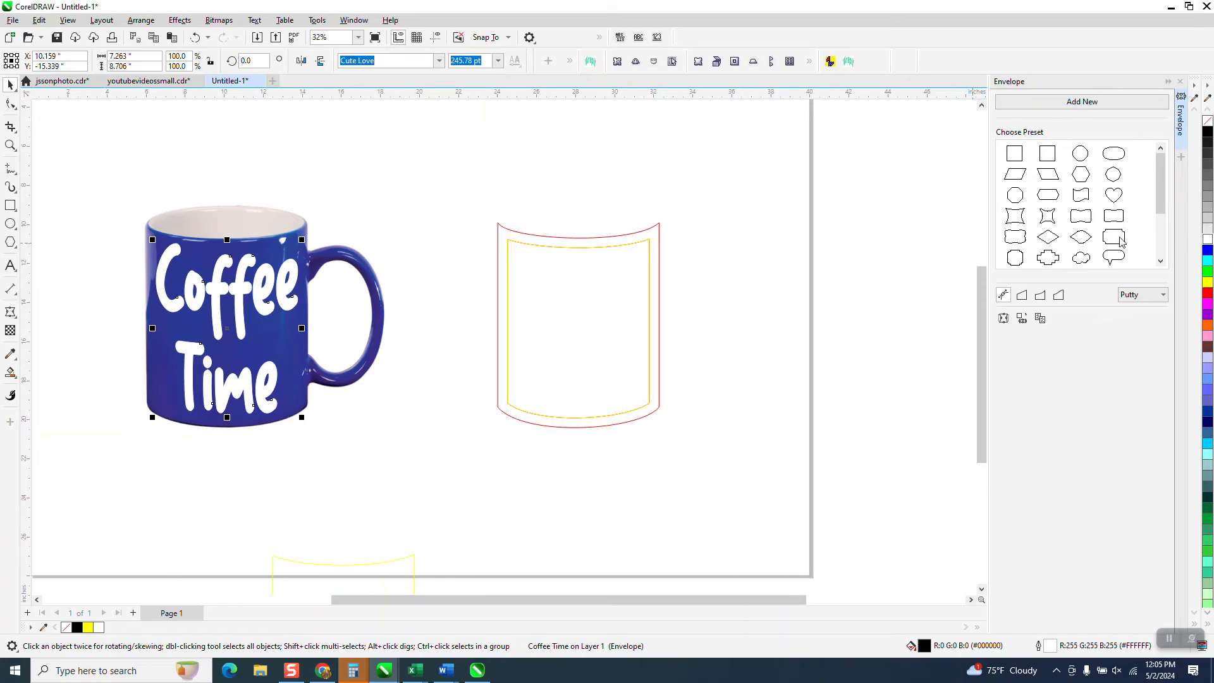
pyautogui.click(11, 146)
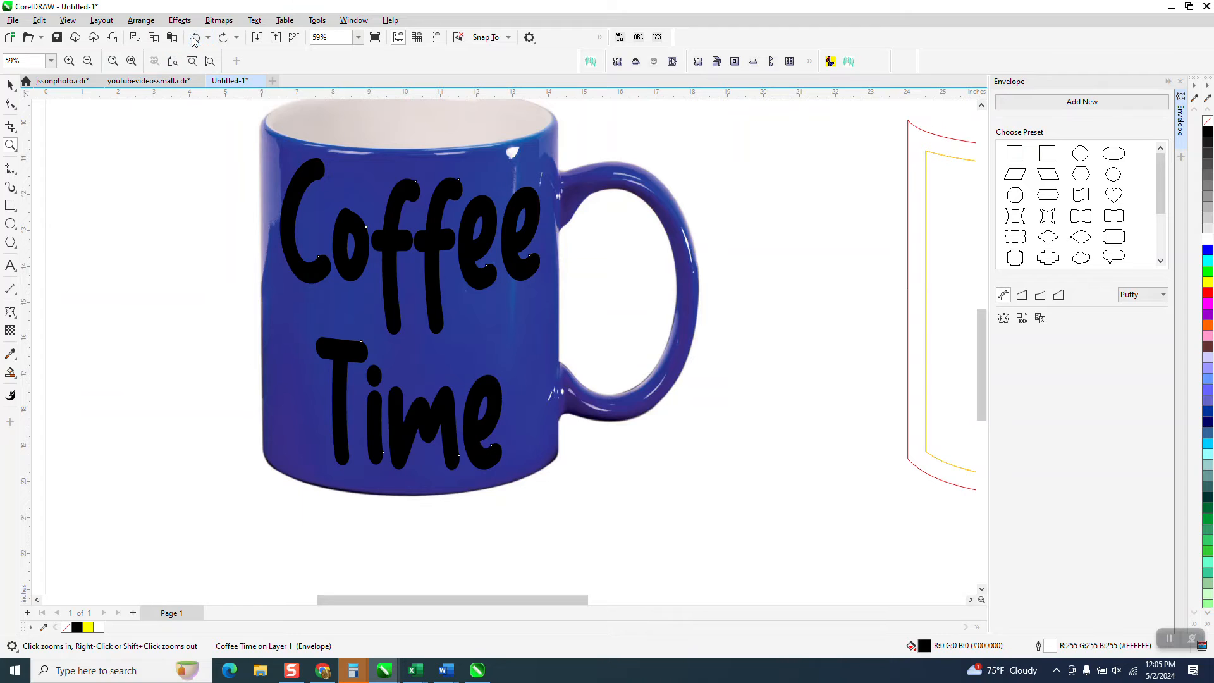
pyautogui.click(192, 36)
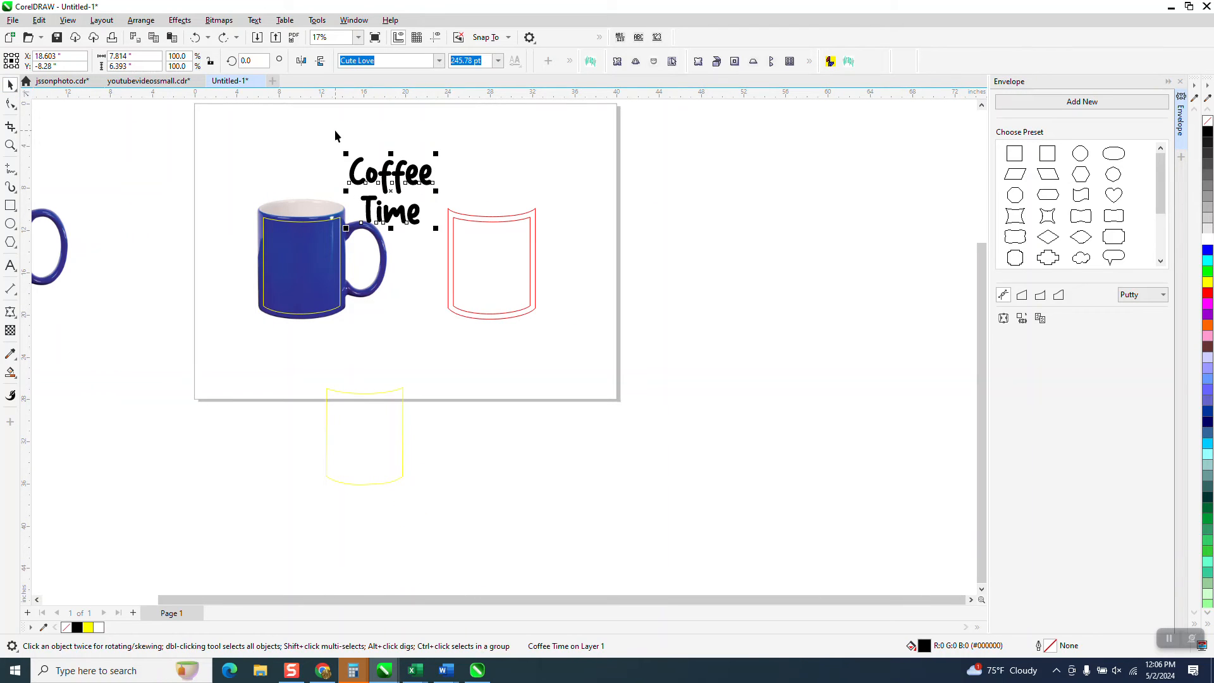
# - Set the Coffee Time text's font to Arial Narrow from the property bar font list
pyautogui.click(439, 61)
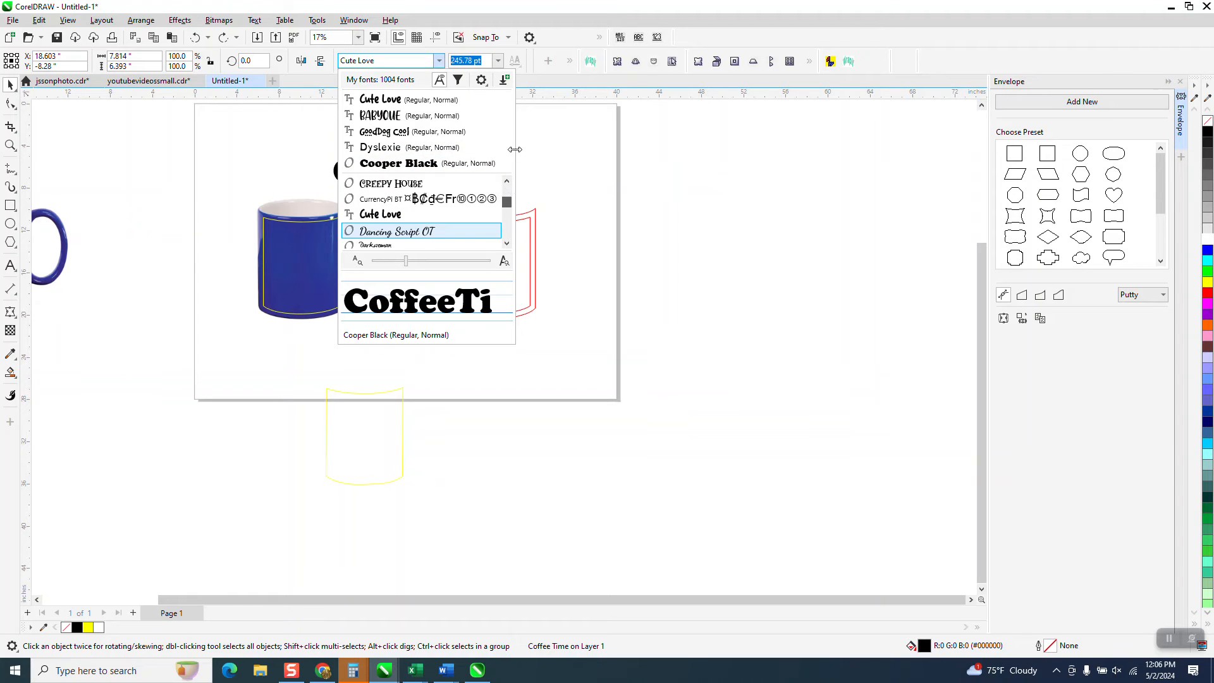
pyautogui.moveTo(399, 163)
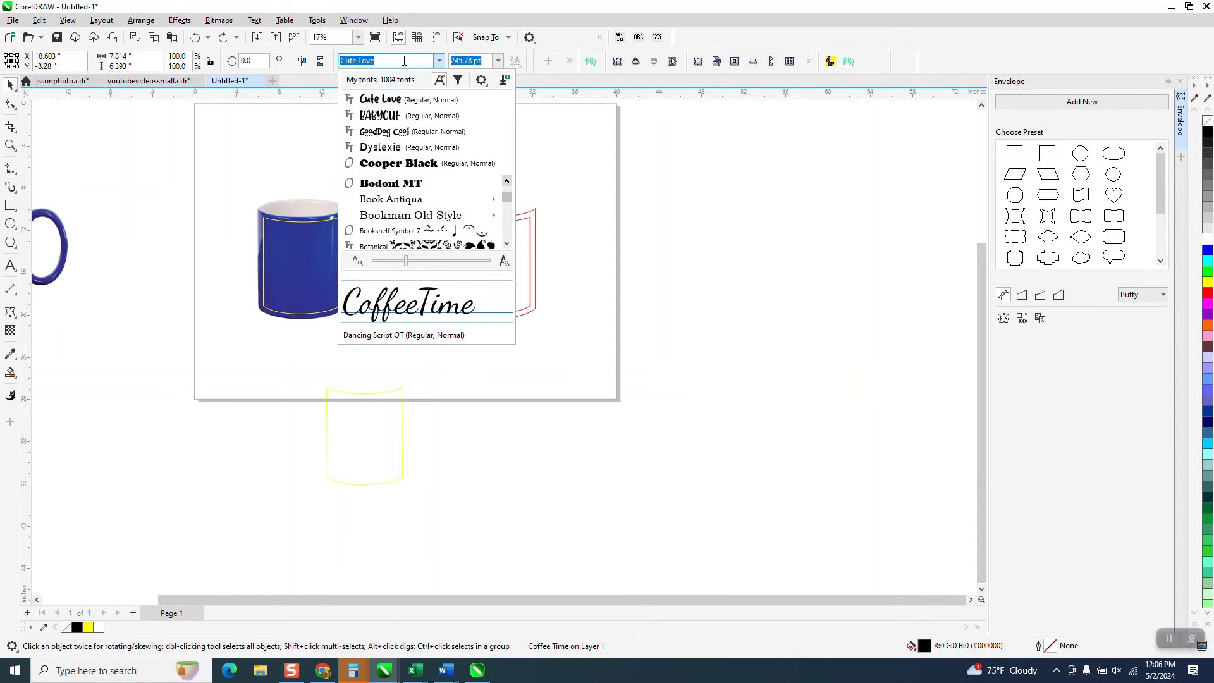
pyautogui.write('arrp')
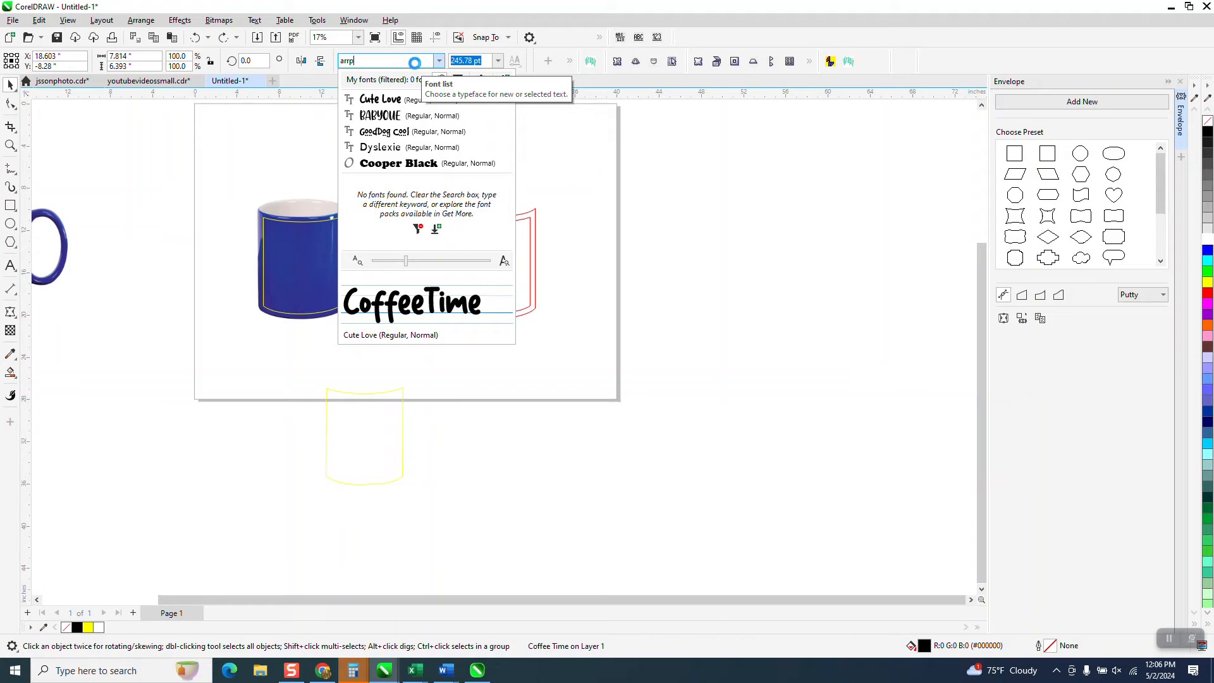
pyautogui.press('Backspace')
pyautogui.write('o')
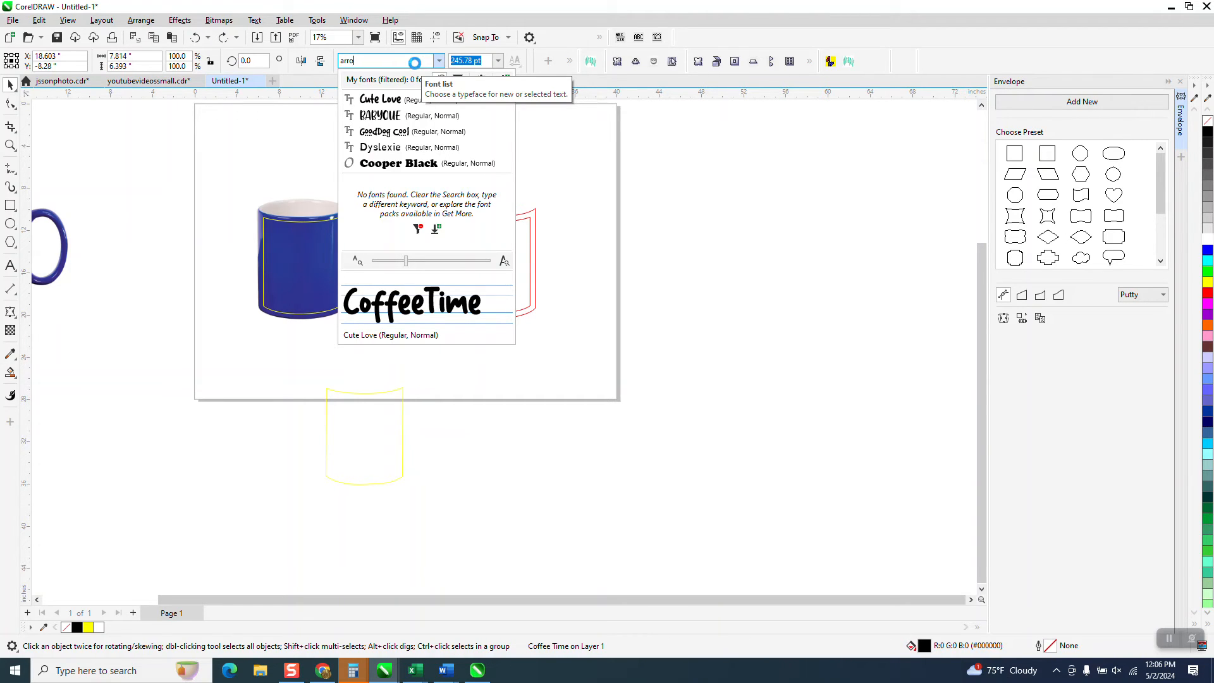
pyautogui.press('Backspace')
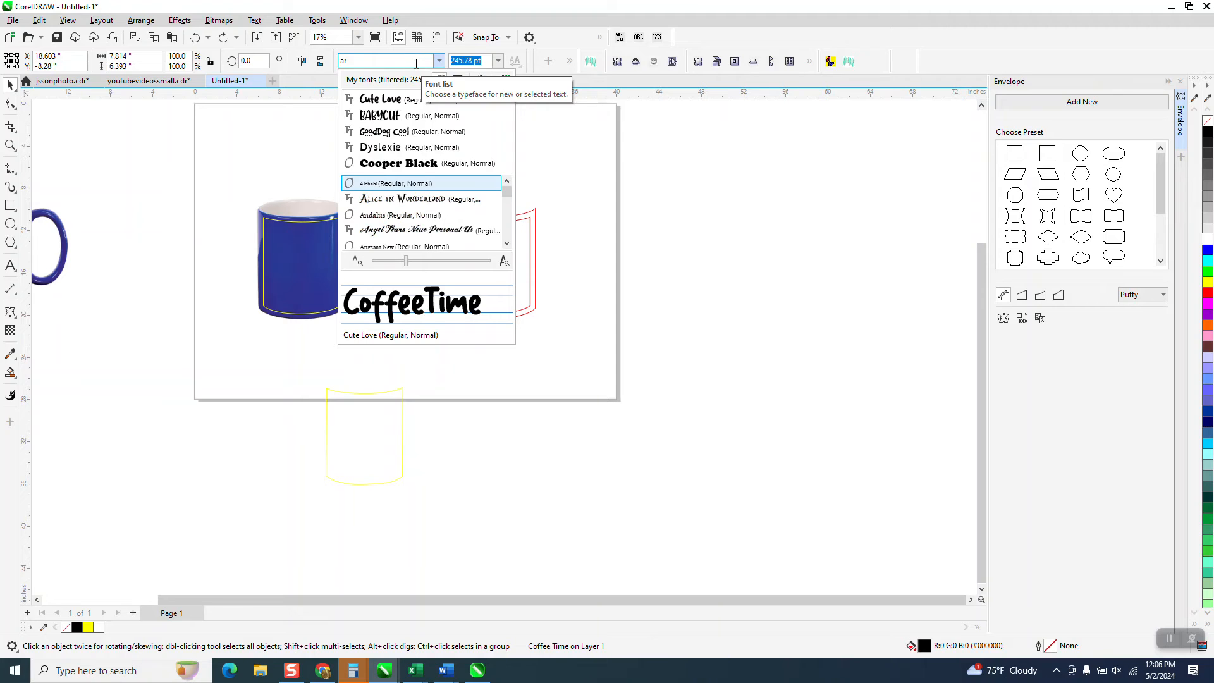
pyautogui.write('ow')
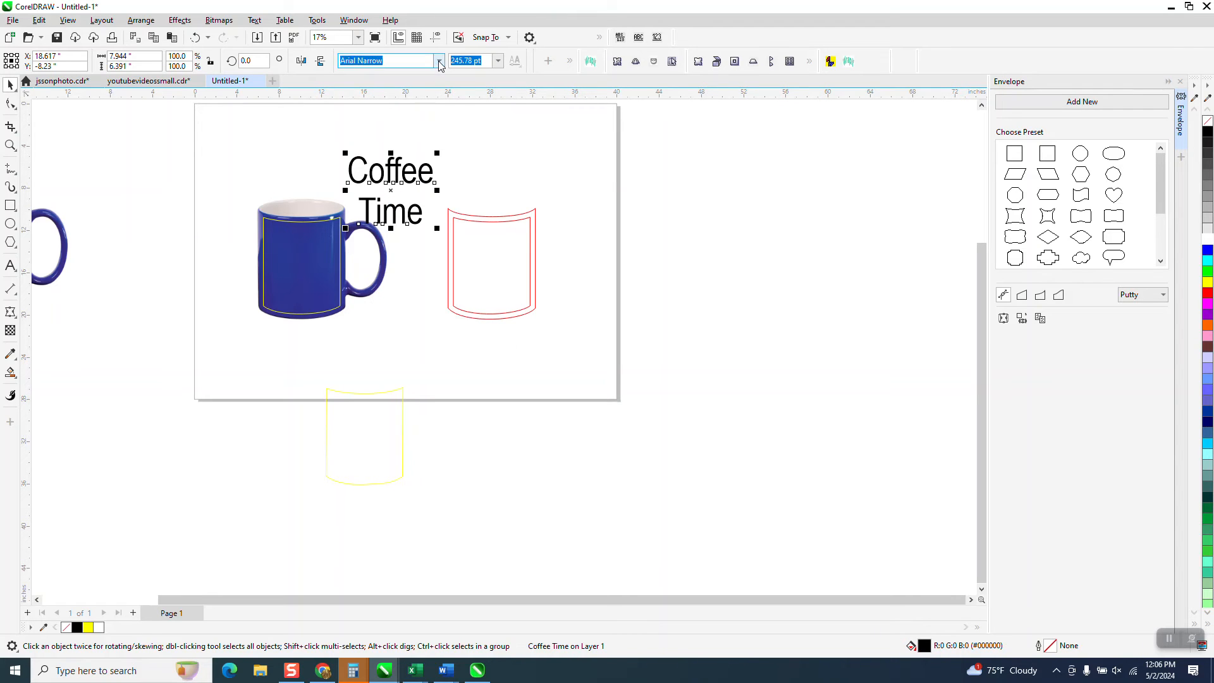
pyautogui.click(439, 61)
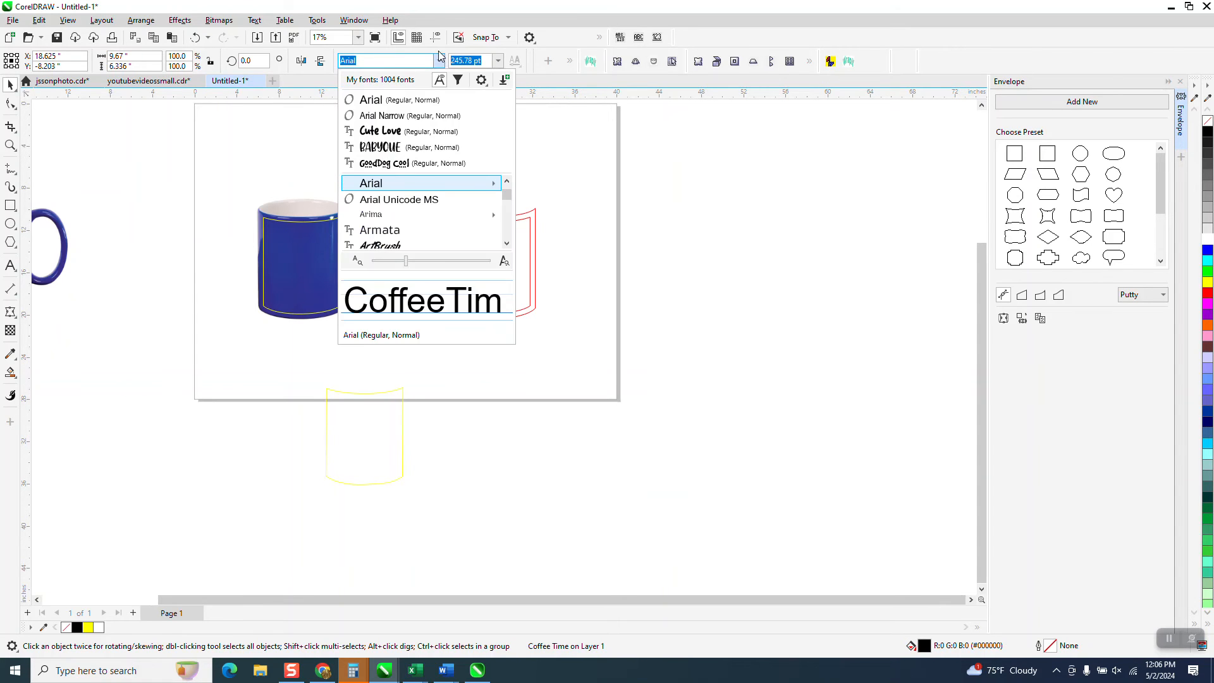
pyautogui.click(382, 115)
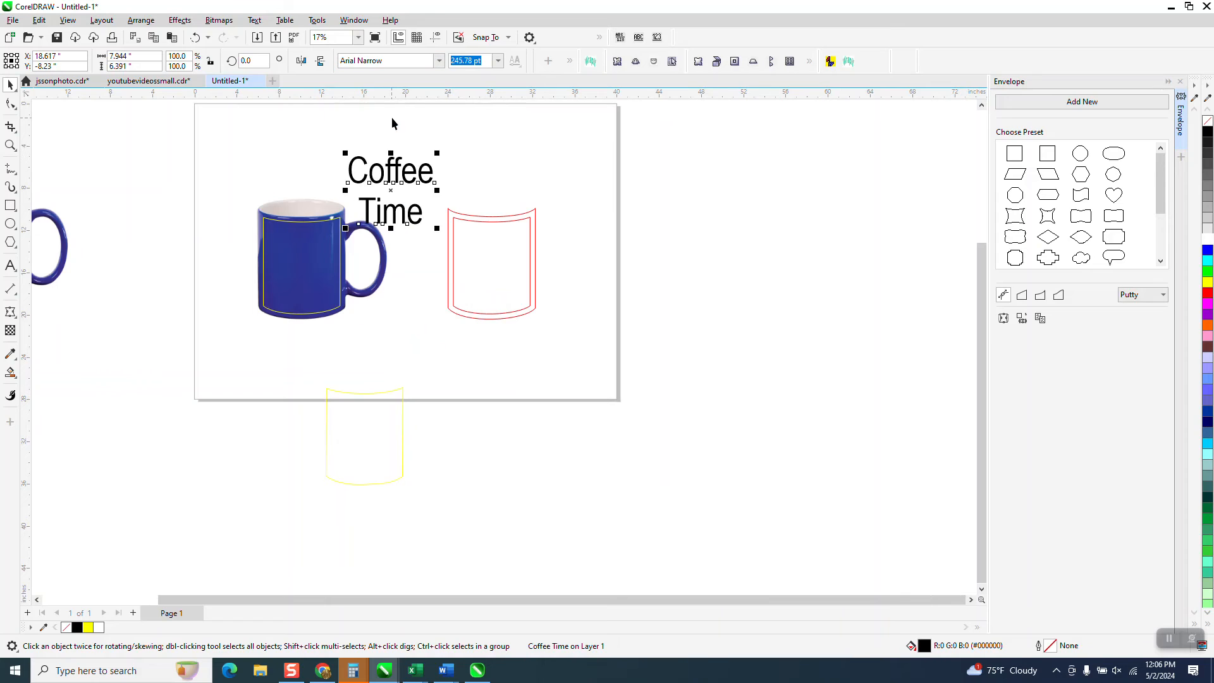
pyautogui.moveTo(456, 209)
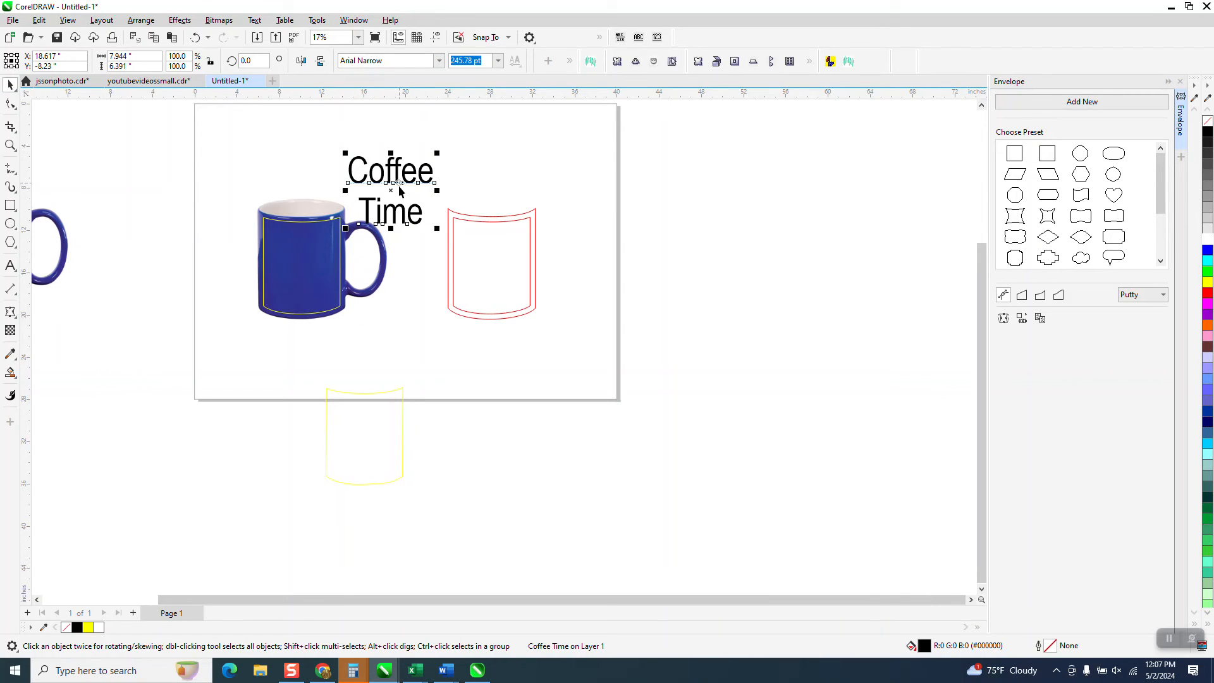
pyautogui.moveTo(862, 245)
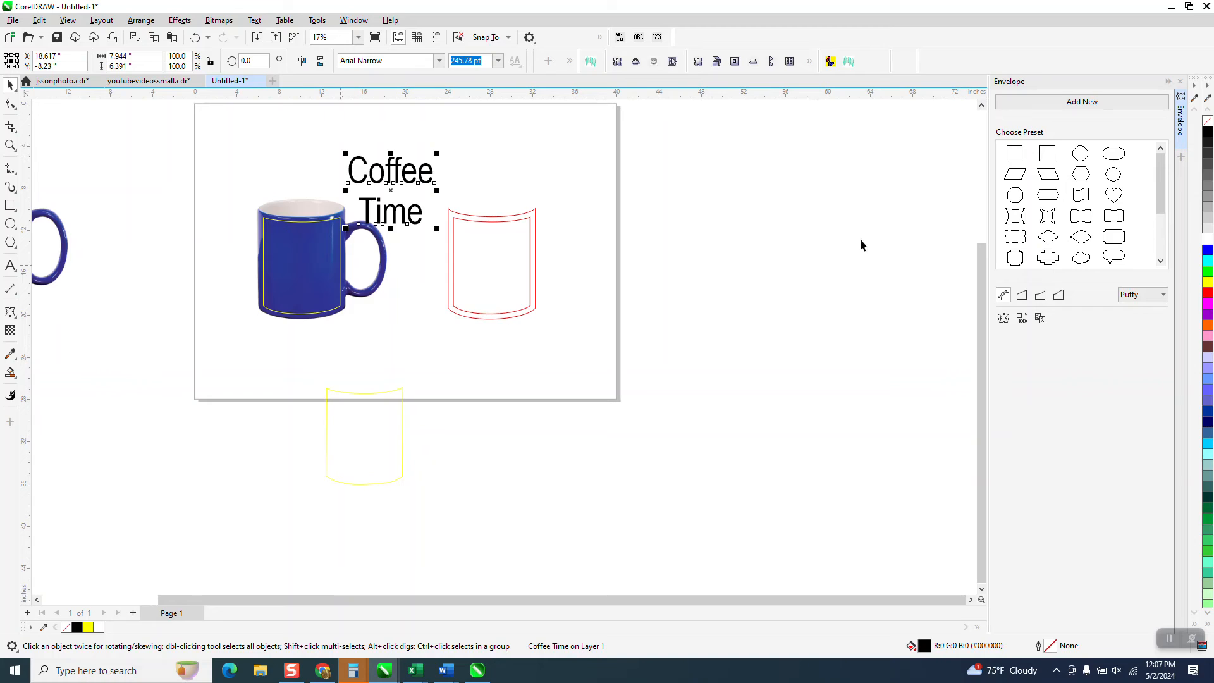
pyautogui.moveTo(291, 256)
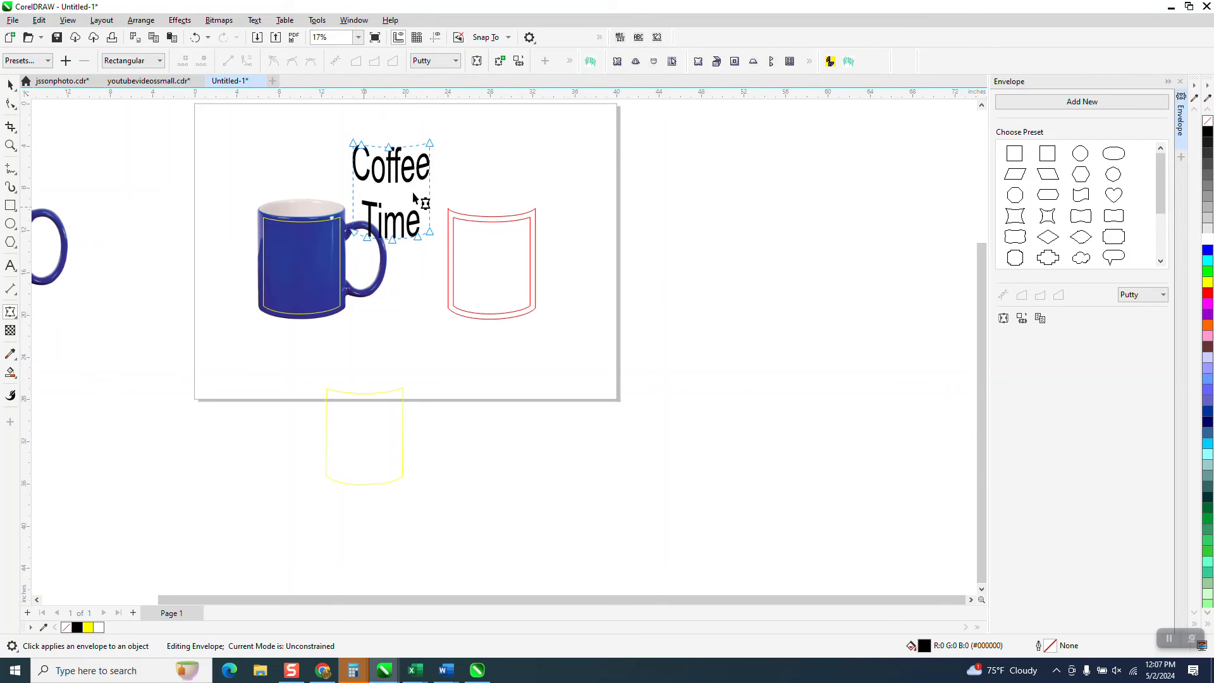
pyautogui.moveTo(140, 19)
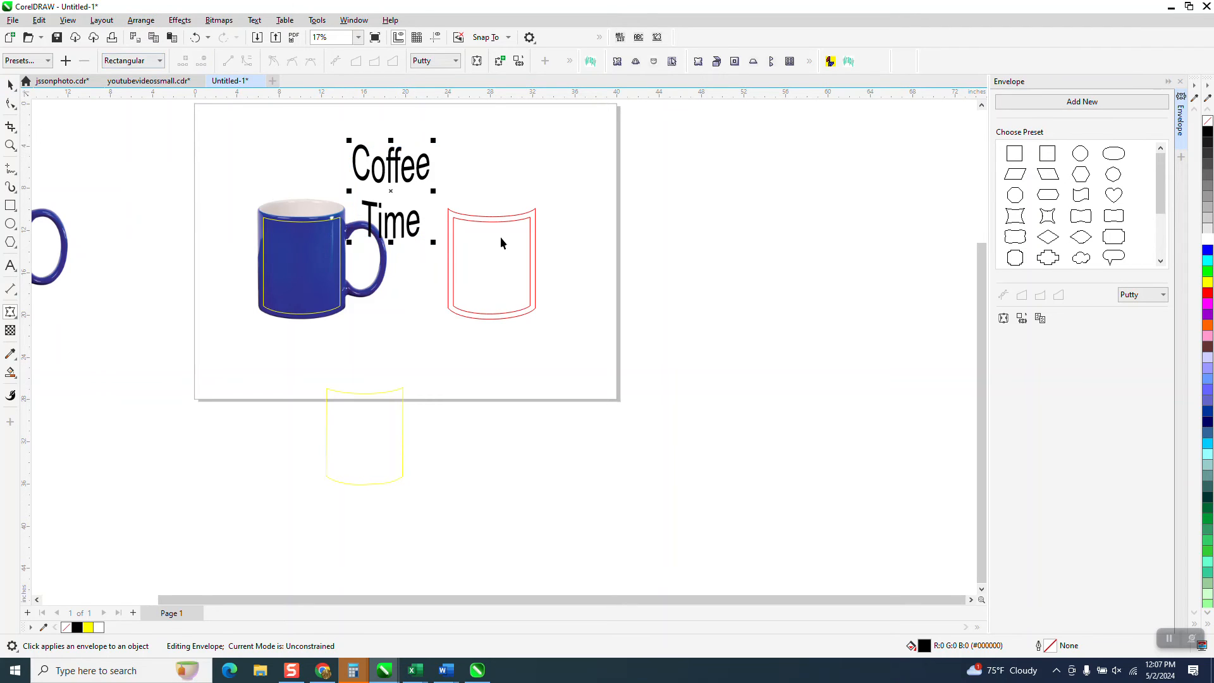
# - Envelope the Arial Narrow text onto the mug in white, then undo to plain black text
pyautogui.click(340, 243)
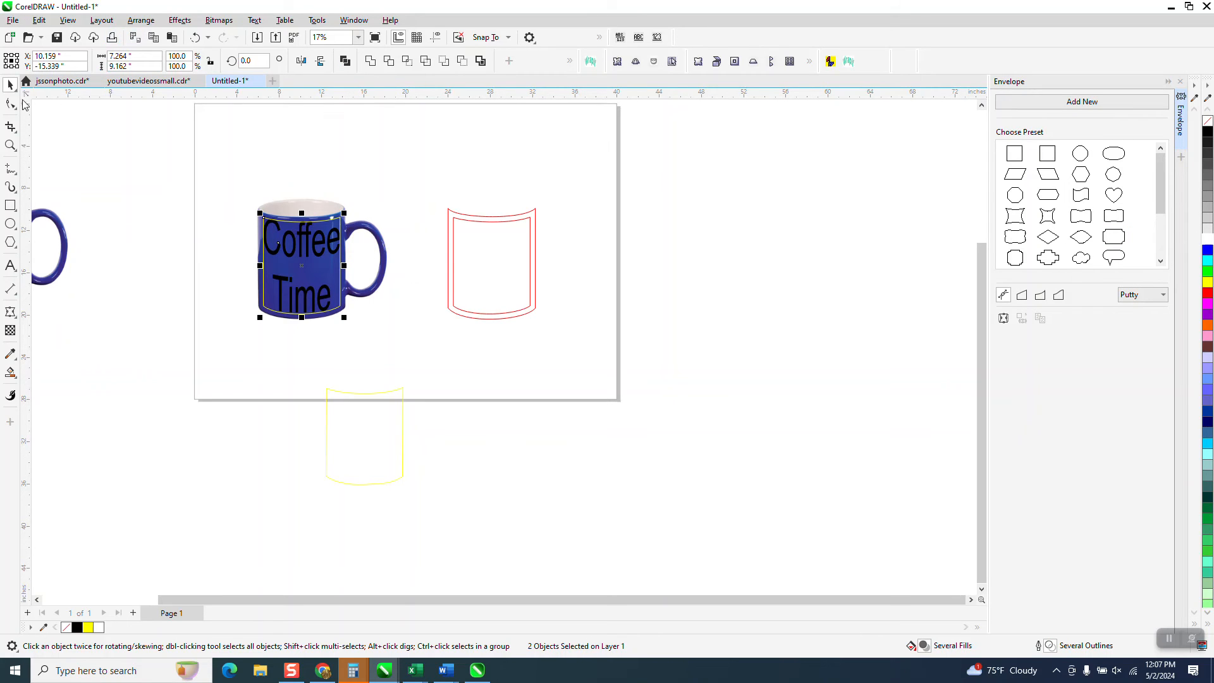
pyautogui.click(11, 146)
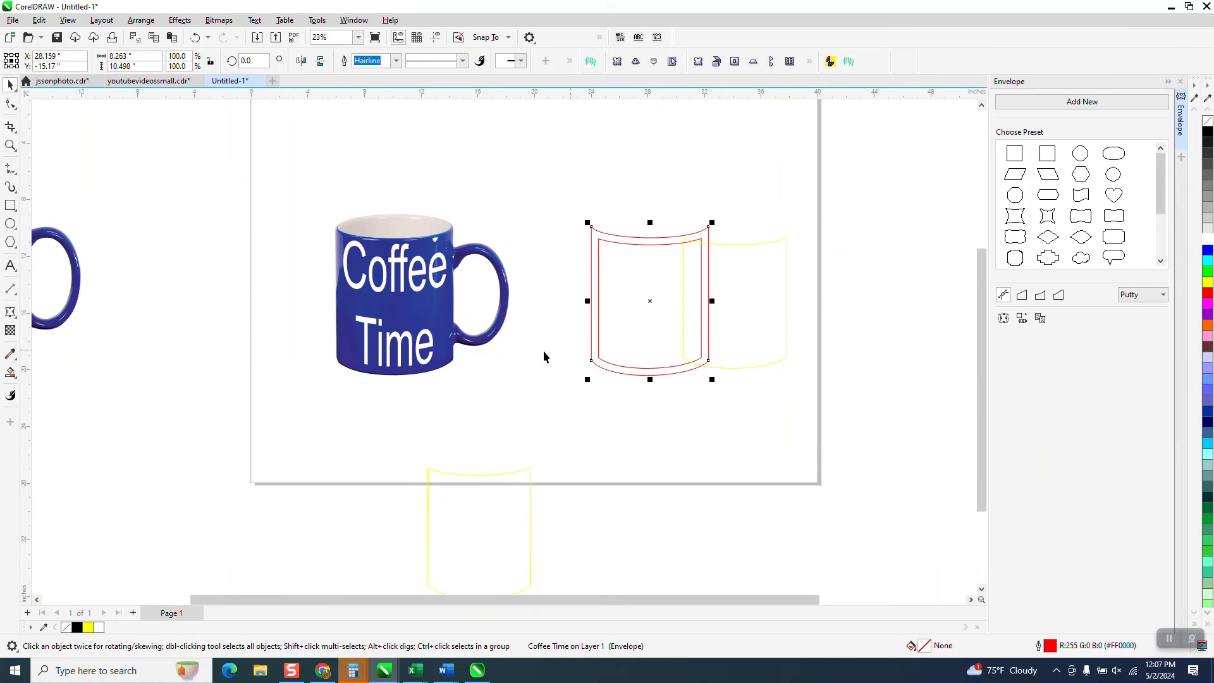
pyautogui.moveTo(434, 306)
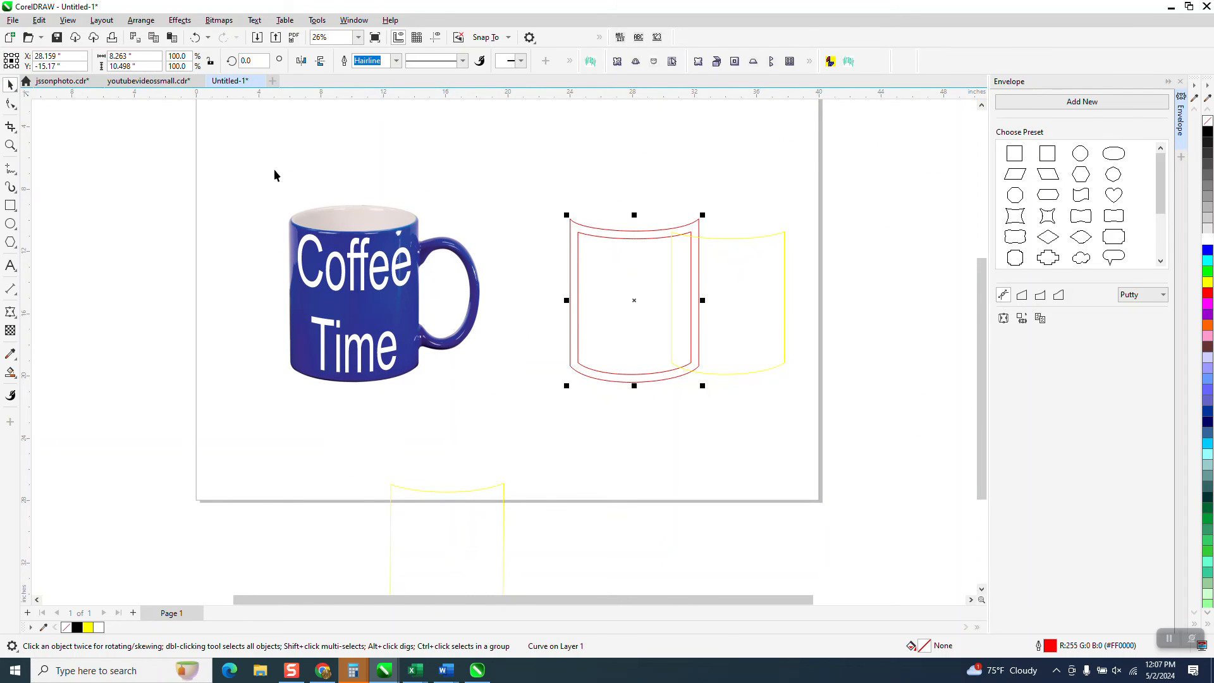
pyautogui.click(196, 36)
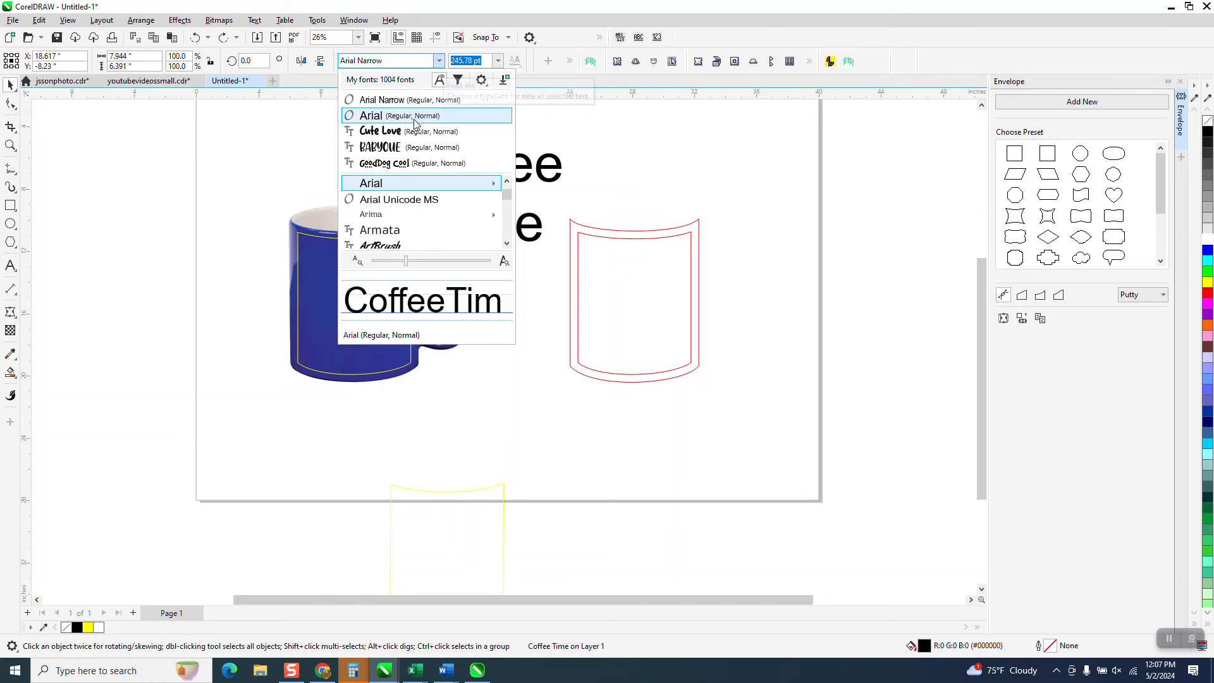
# - Try the Cute Love font, then set the Coffee Time text to David
pyautogui.click(379, 130)
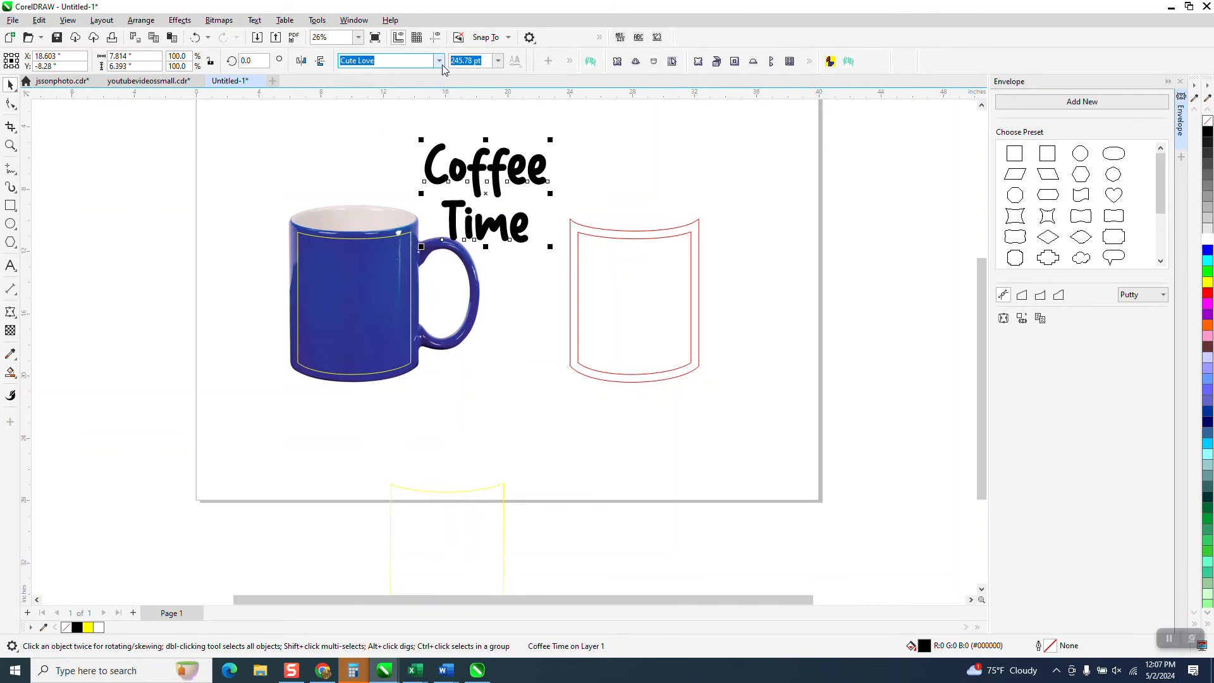
pyautogui.click(439, 61)
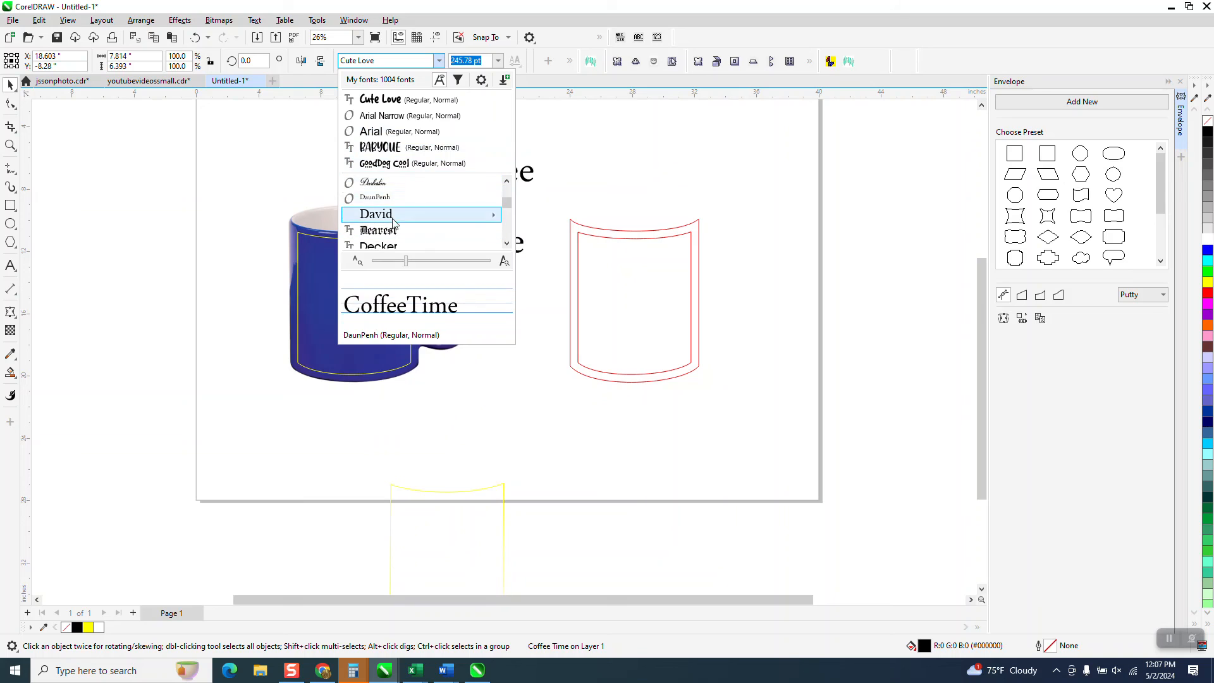
pyautogui.click(376, 215)
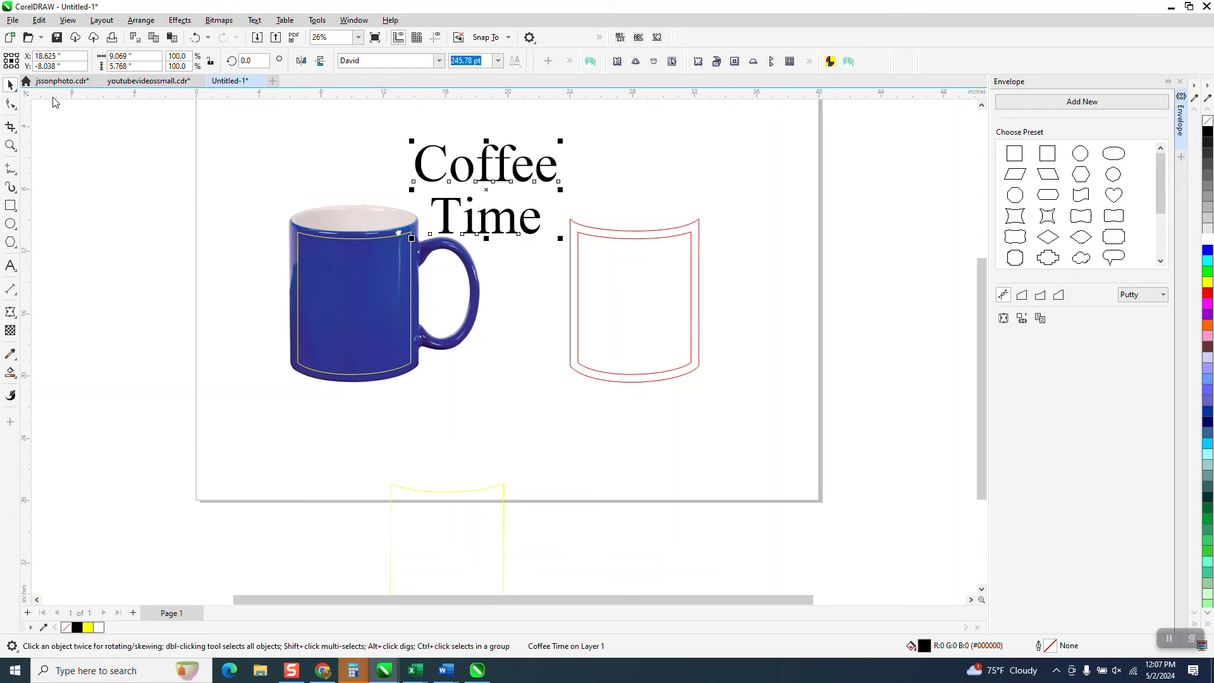
pyautogui.moveTo(68, 105)
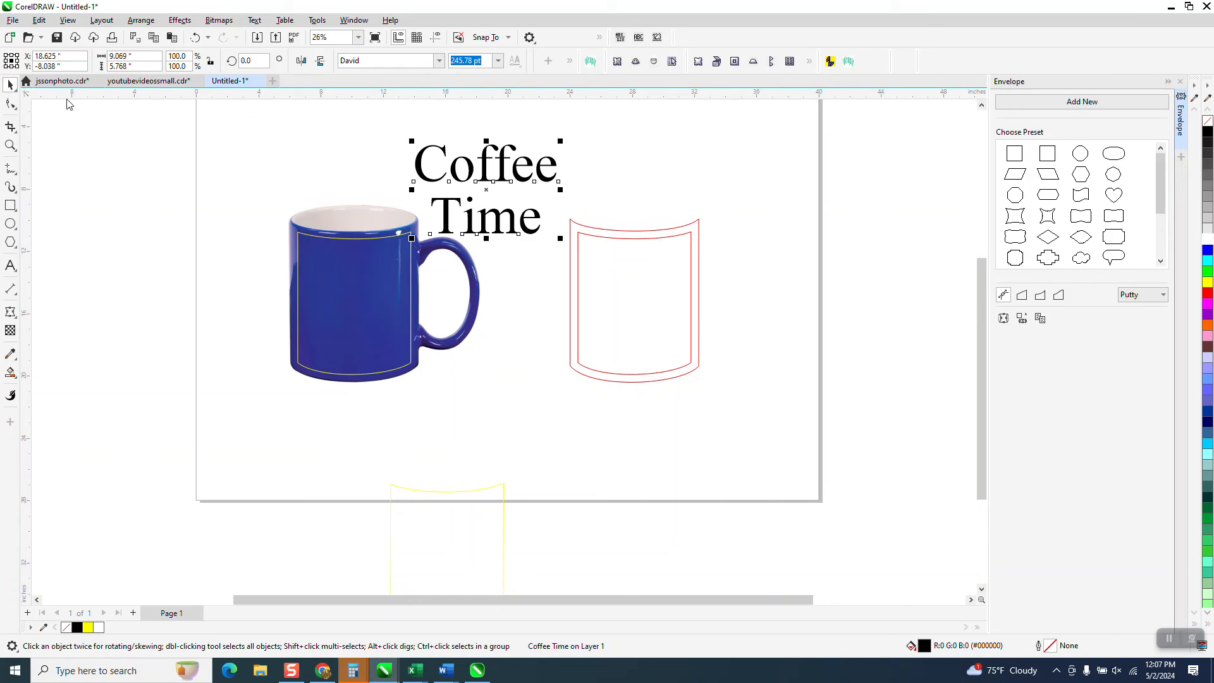
pyautogui.moveTo(343, 244)
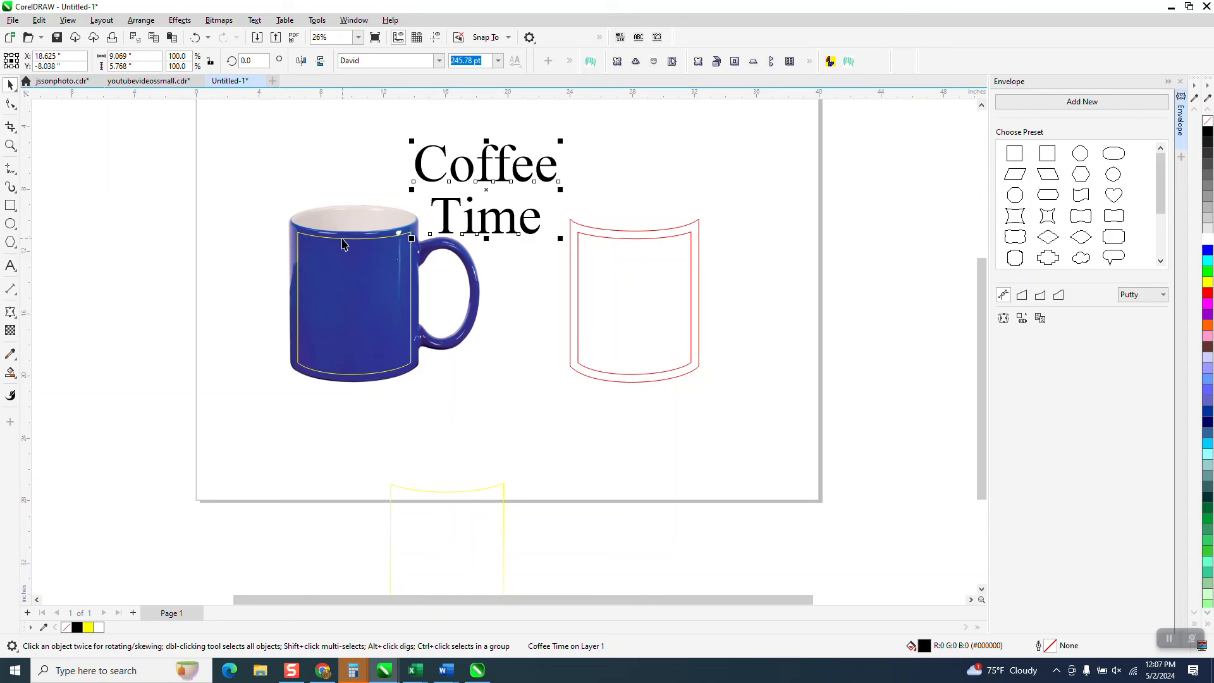
pyautogui.moveTo(392, 253)
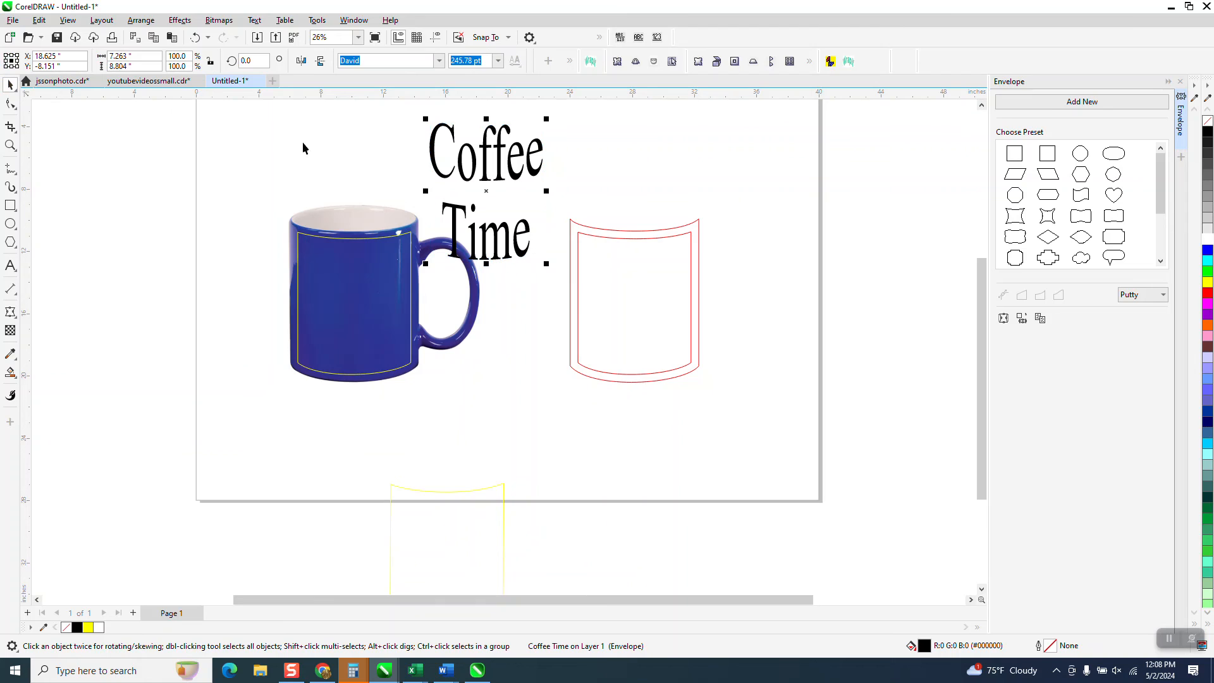
pyautogui.moveTo(367, 241)
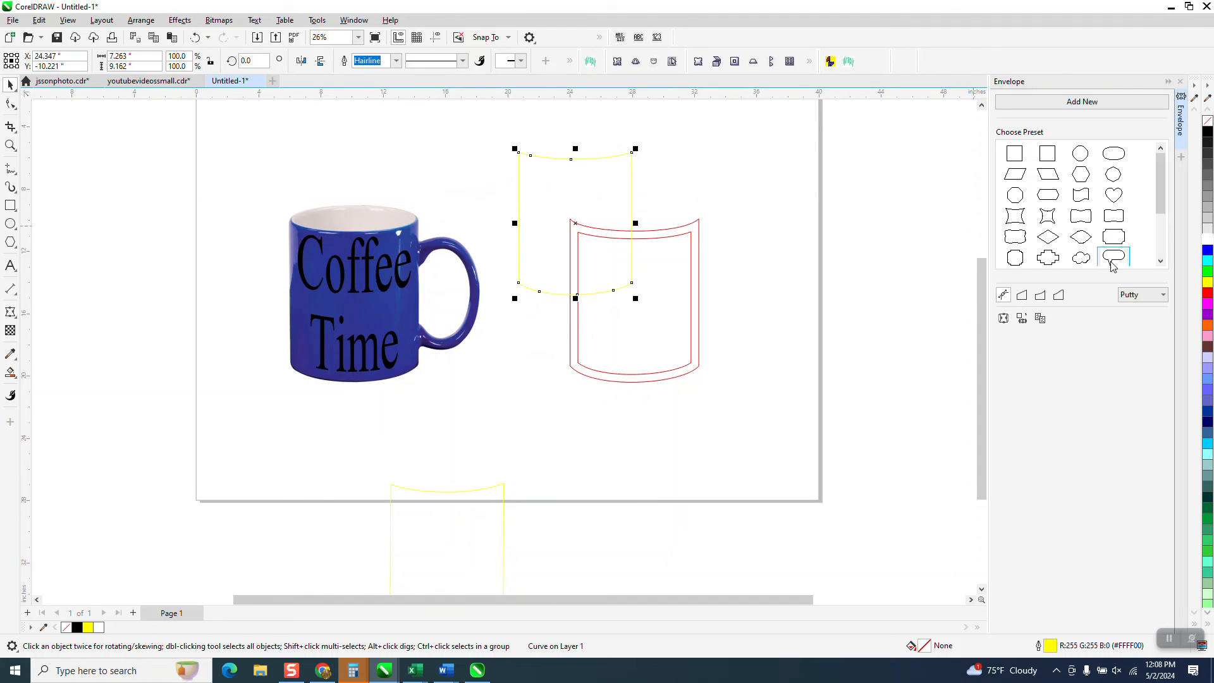
# - Fill the mug-fitted Coffee Time text white and compare both mug versions
pyautogui.click(354, 299)
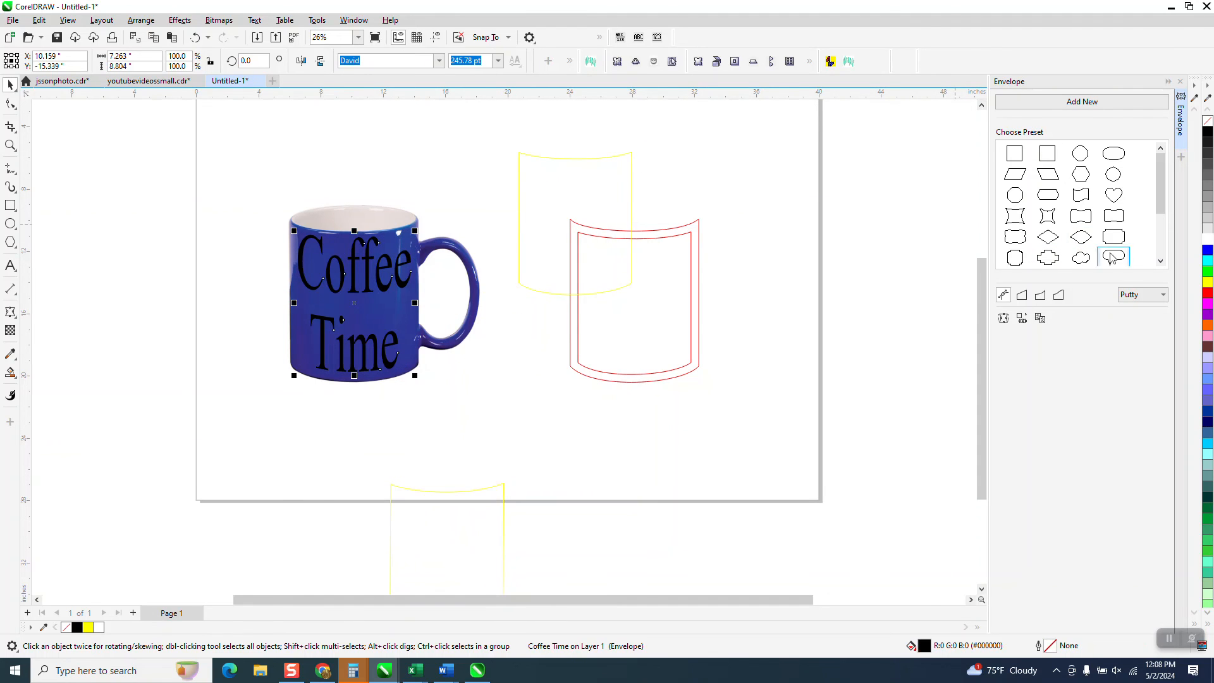
pyautogui.click(1205, 240)
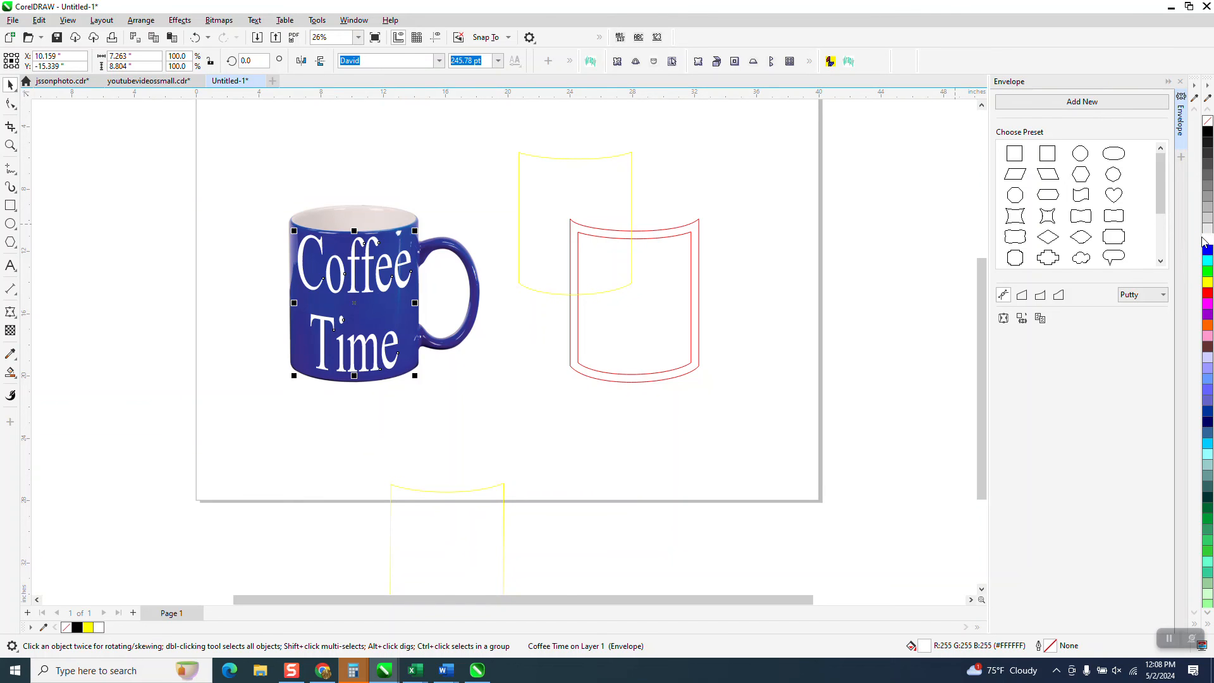
pyautogui.click(12, 145)
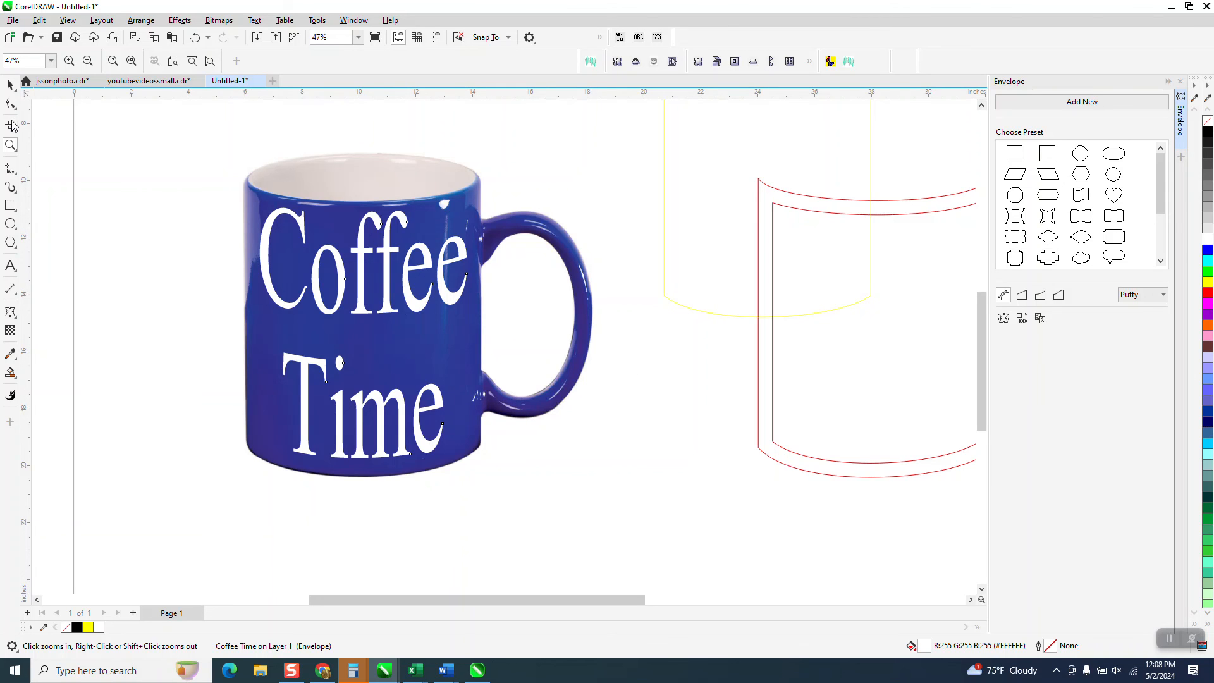
pyautogui.click(606, 410)
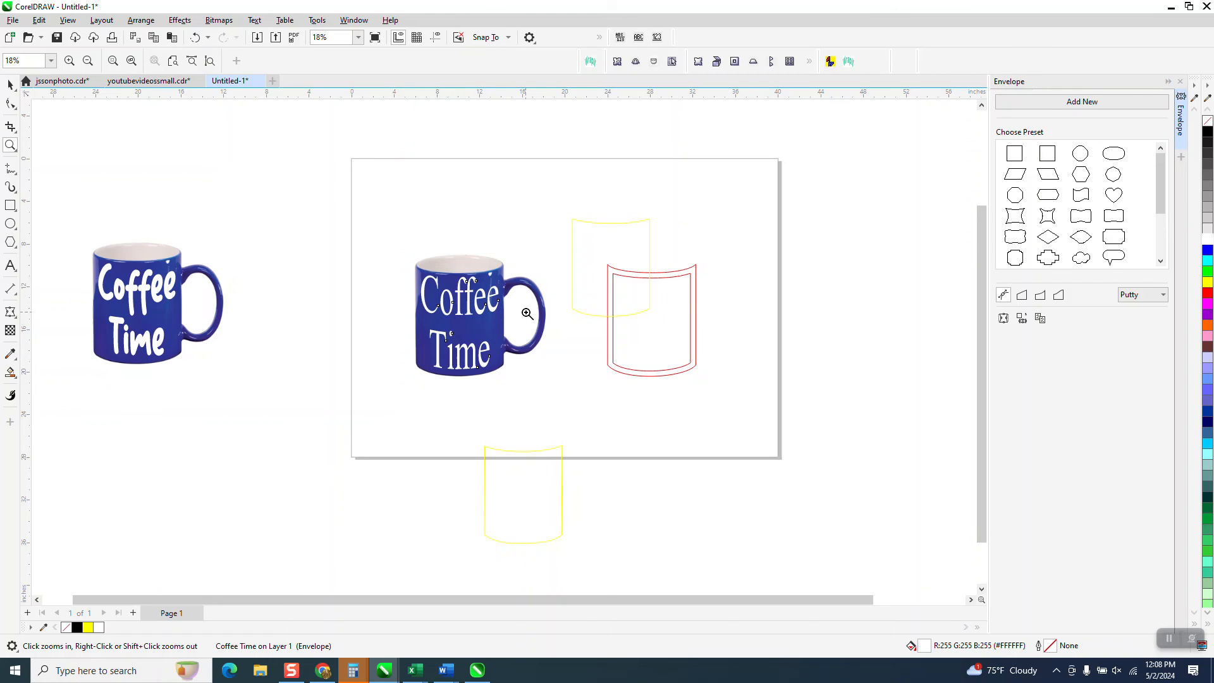
pyautogui.moveTo(504, 350)
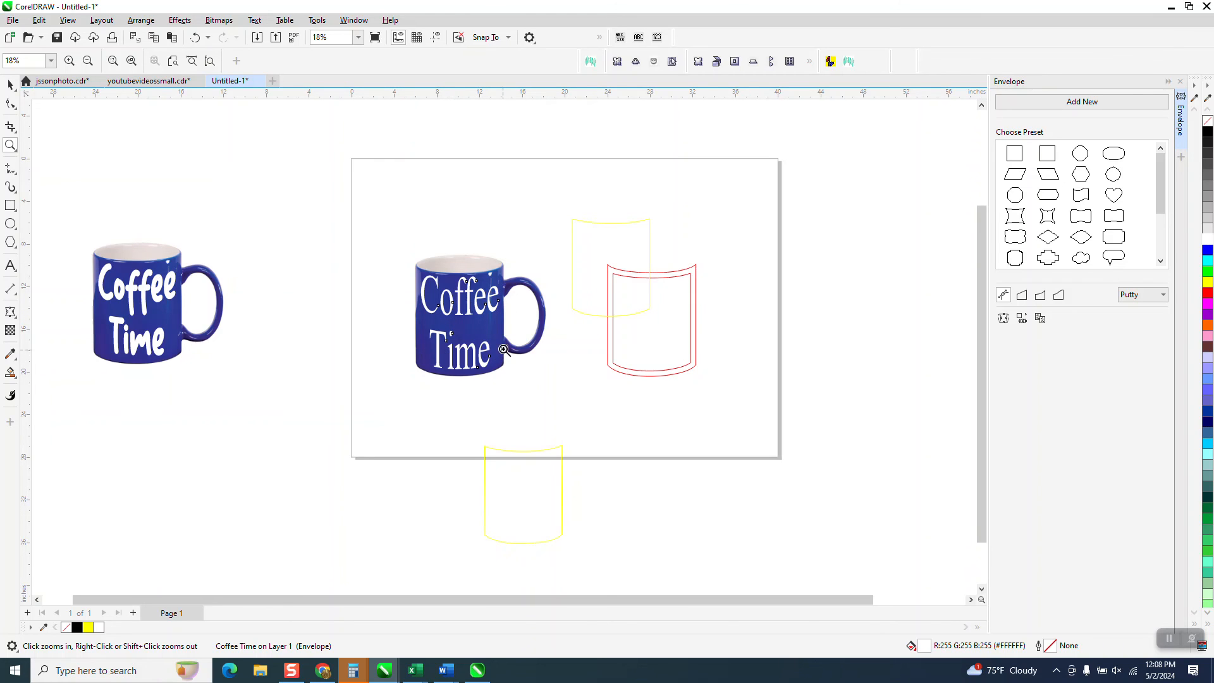
pyautogui.moveTo(453, 266)
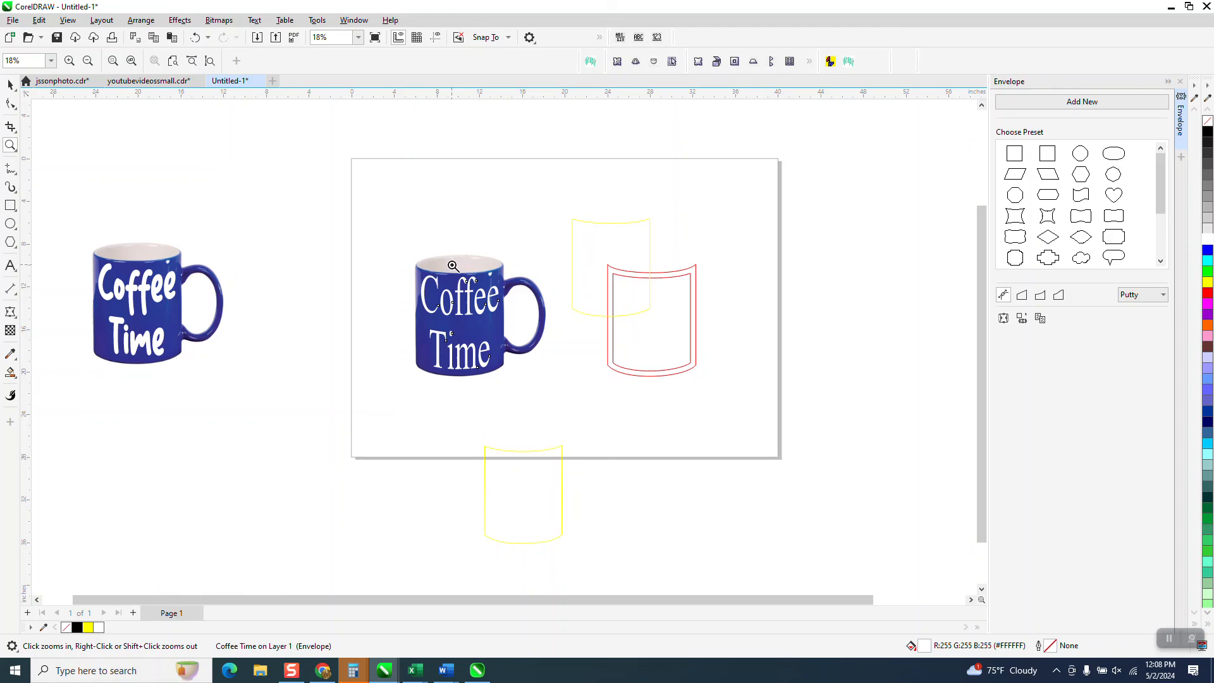
pyautogui.click(453, 266)
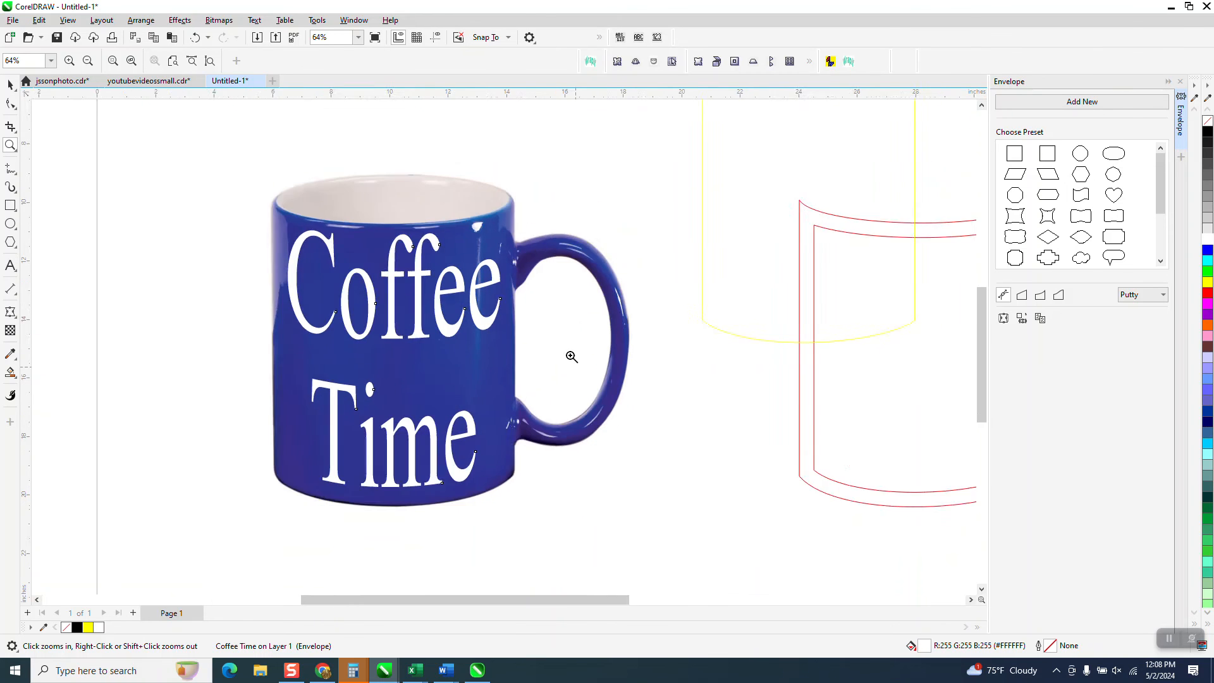
pyautogui.click(571, 357)
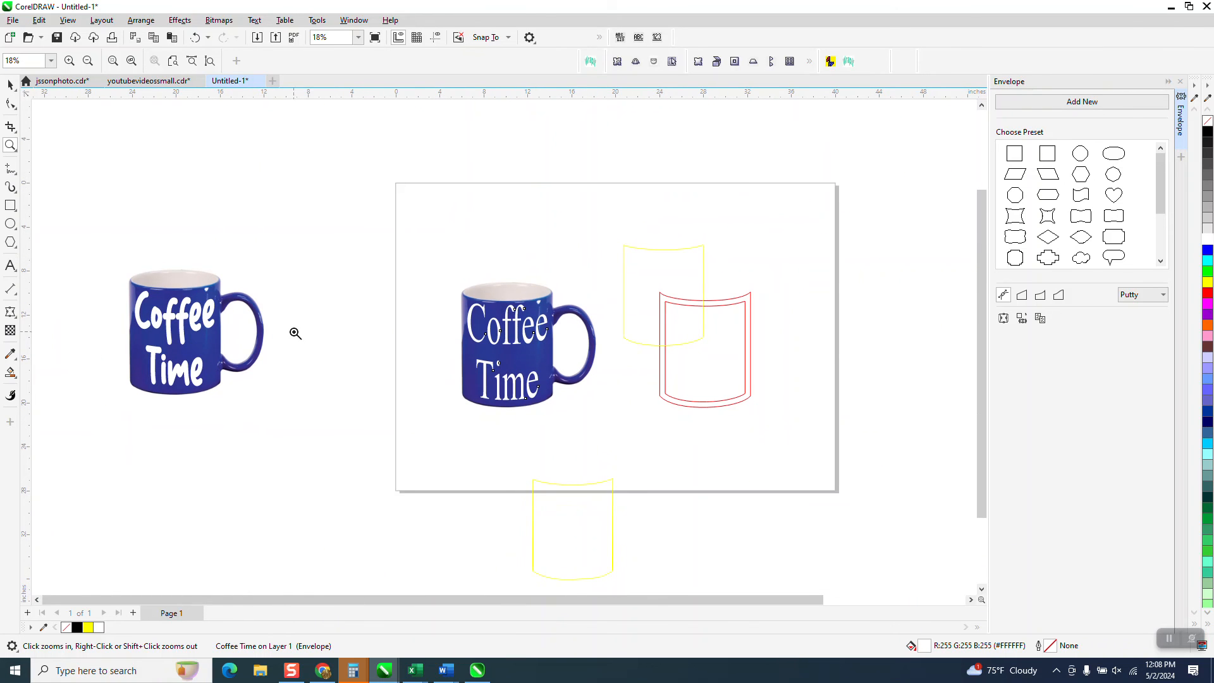